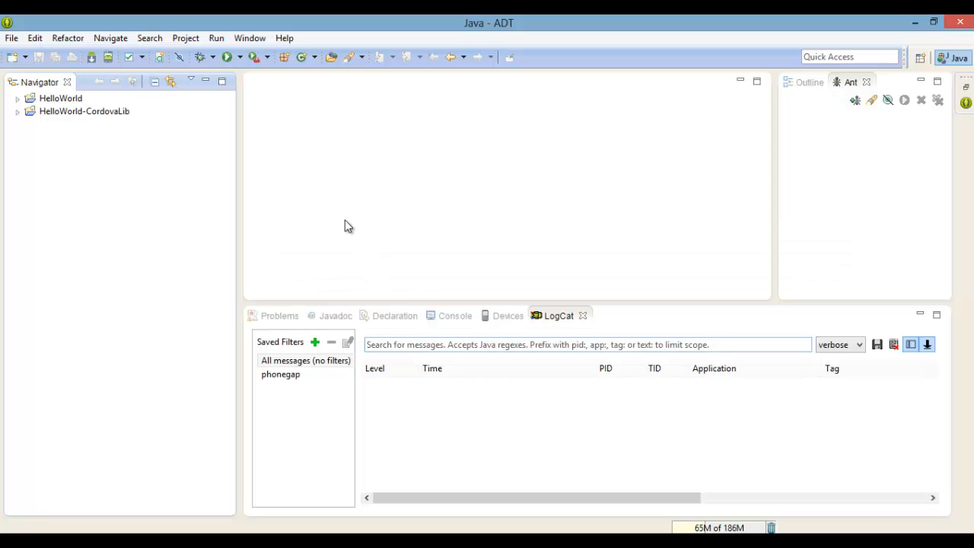
mouse_move(344, 219)
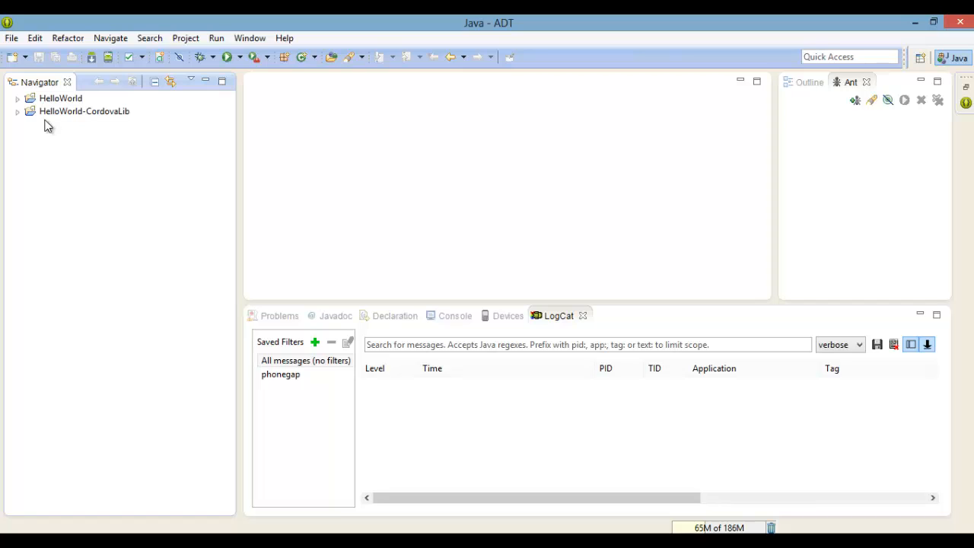
mouse_move(60, 141)
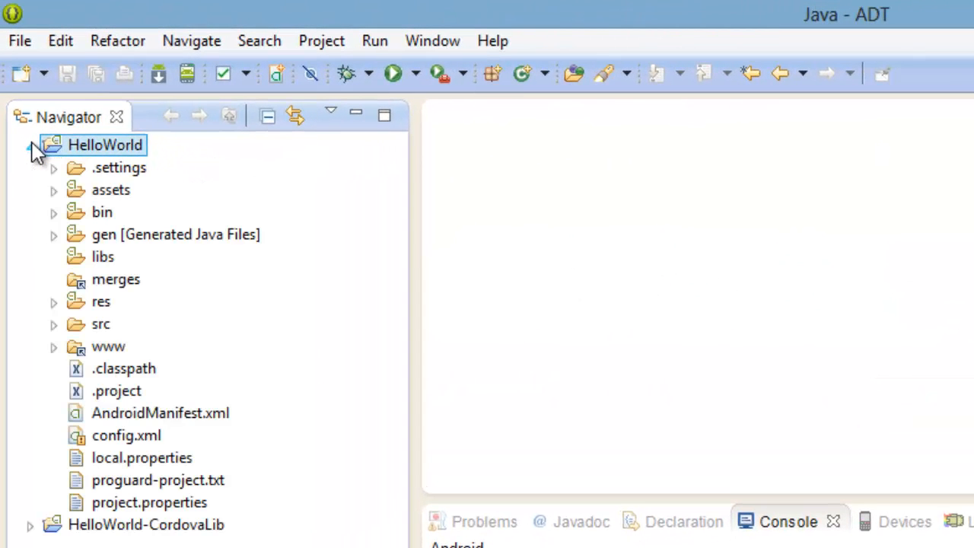
left_click(54, 189)
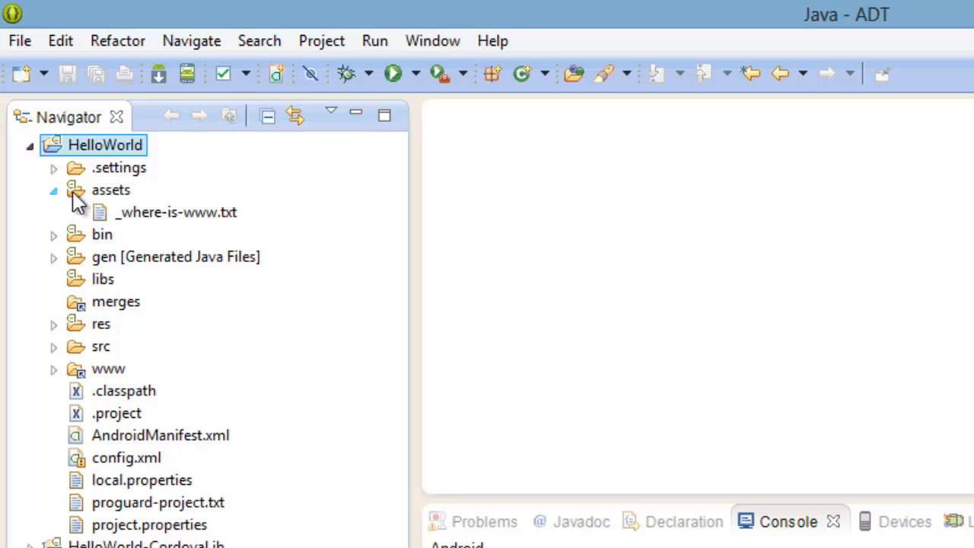
double_click(177, 211)
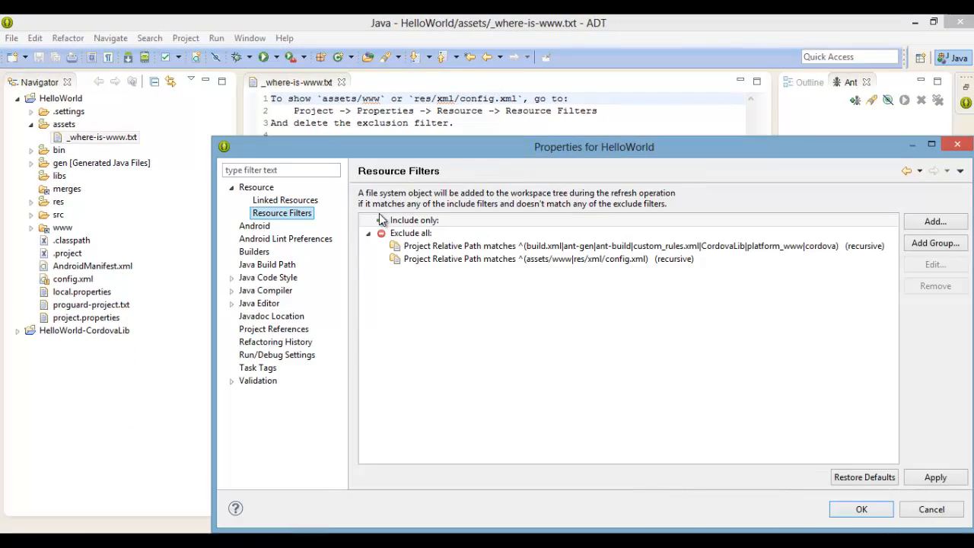
Remove the assets/www and res/xml/config.xml exclusion filter from Resource Filters and apply it
left_click(526, 259)
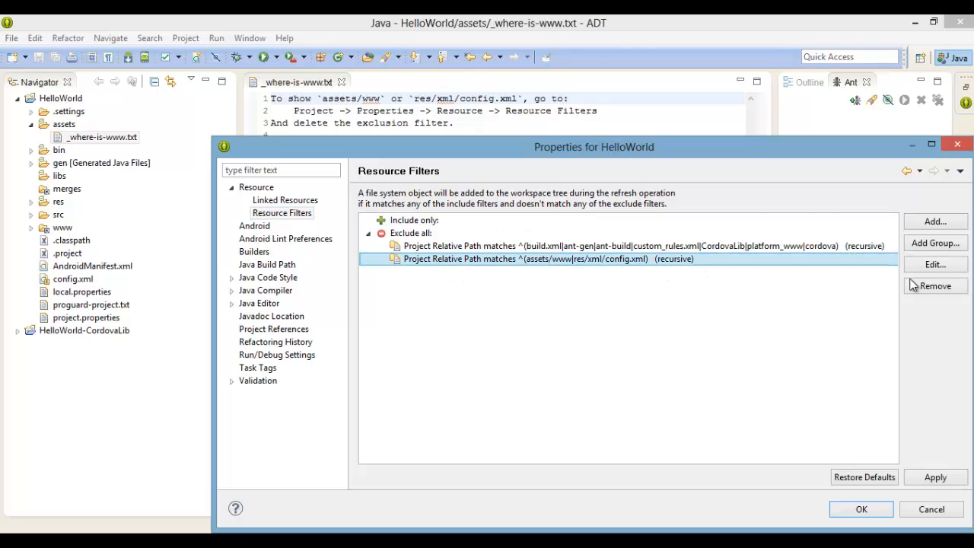
left_click(935, 287)
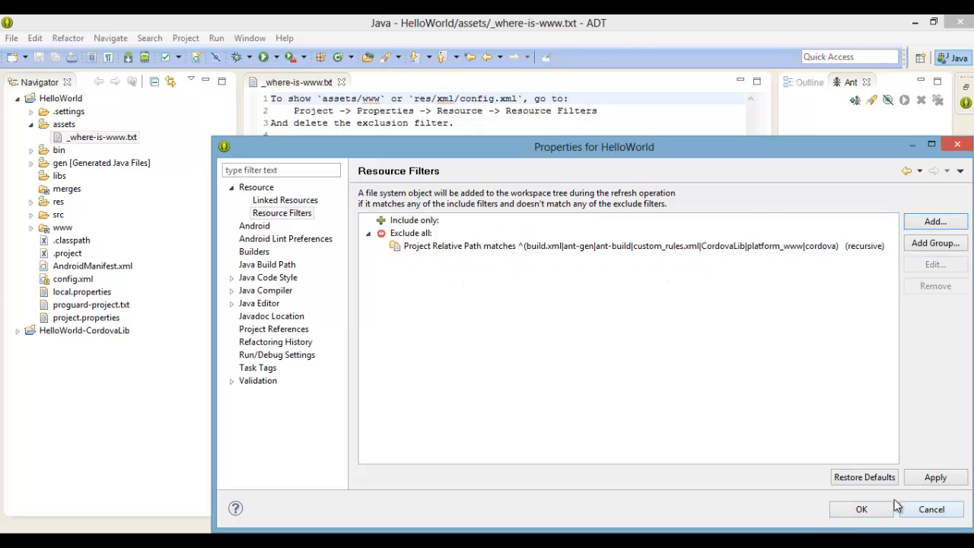
left_click(935, 478)
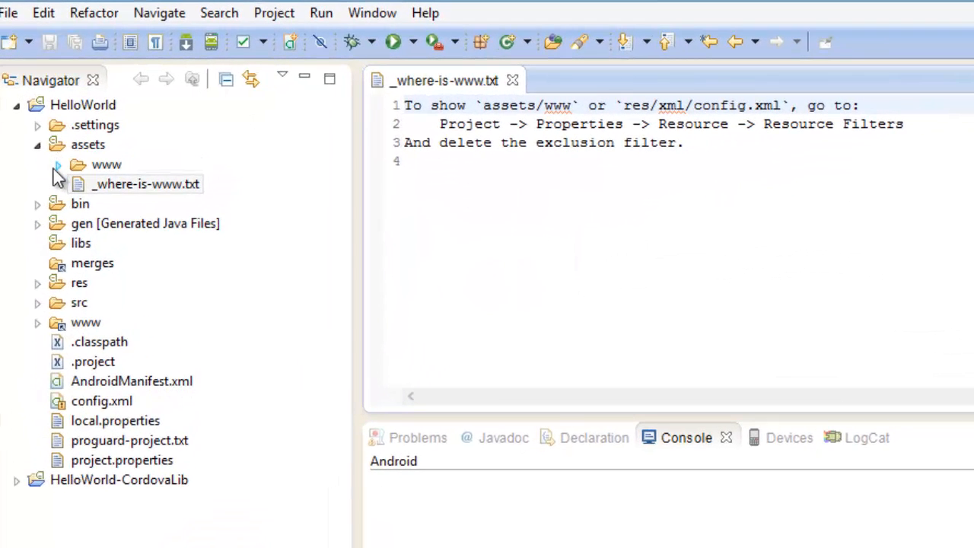
Expand assets/www and load index.html into the editor
left_click(58, 164)
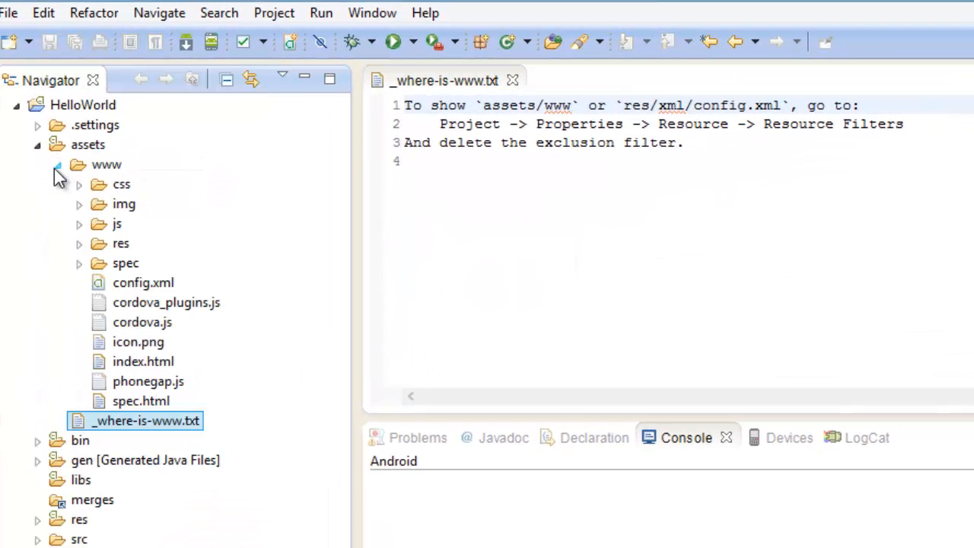
left_click(166, 302)
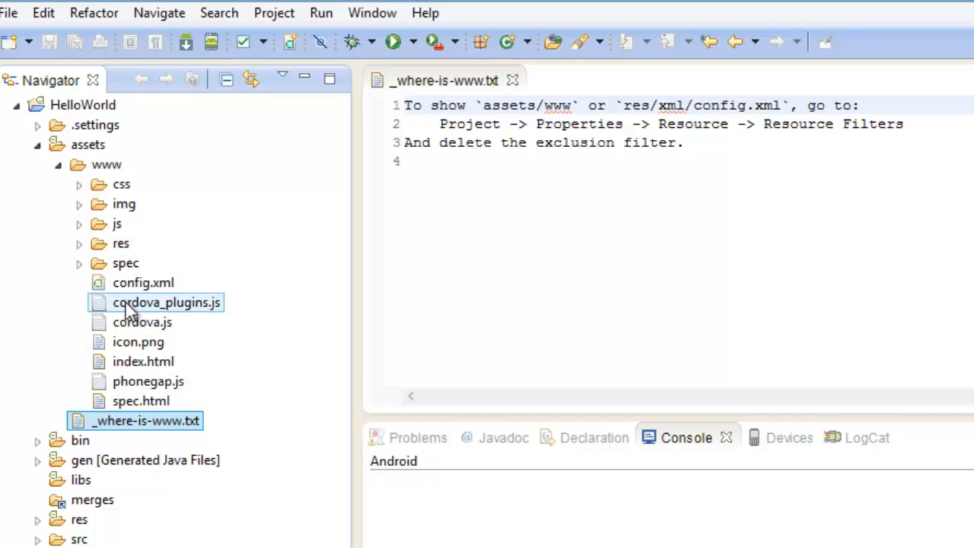
left_click(143, 362)
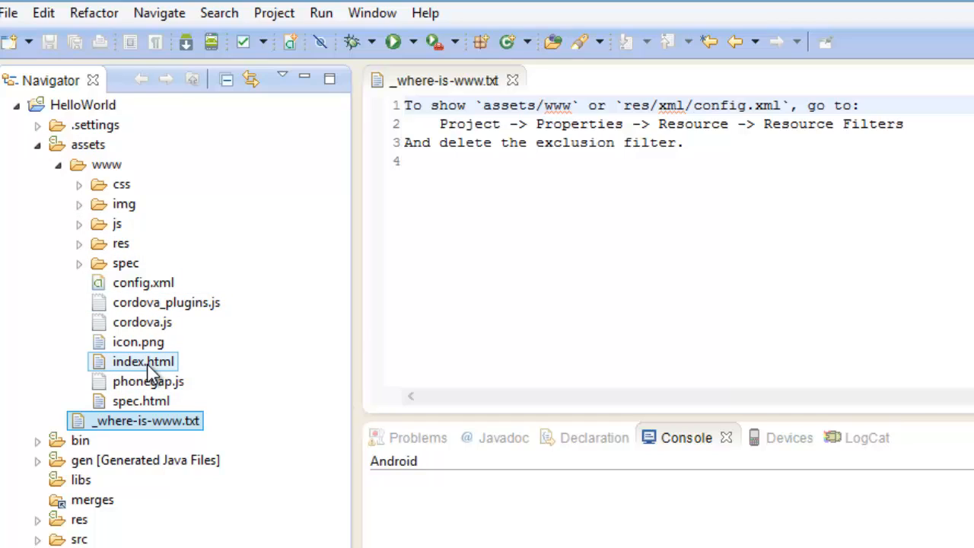
left_click(143, 362)
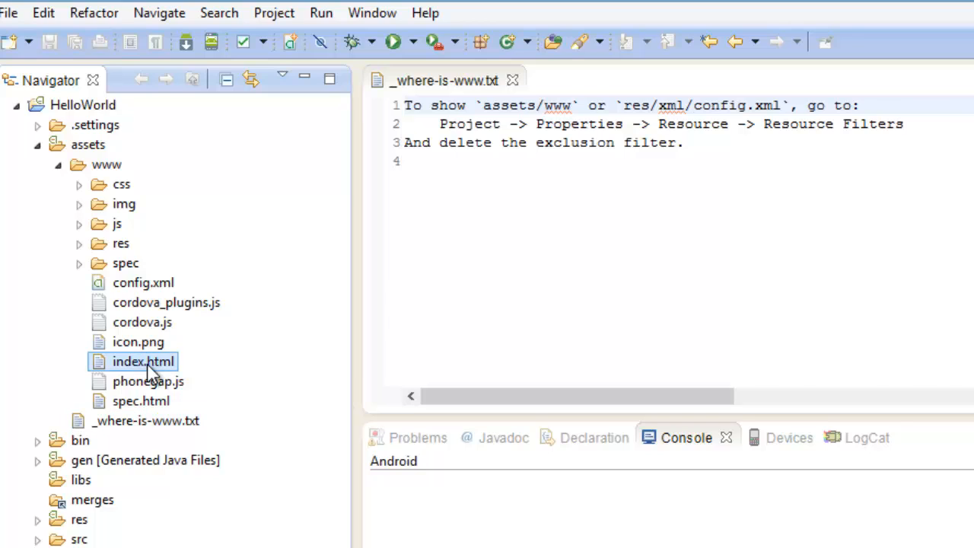
double_click(143, 360)
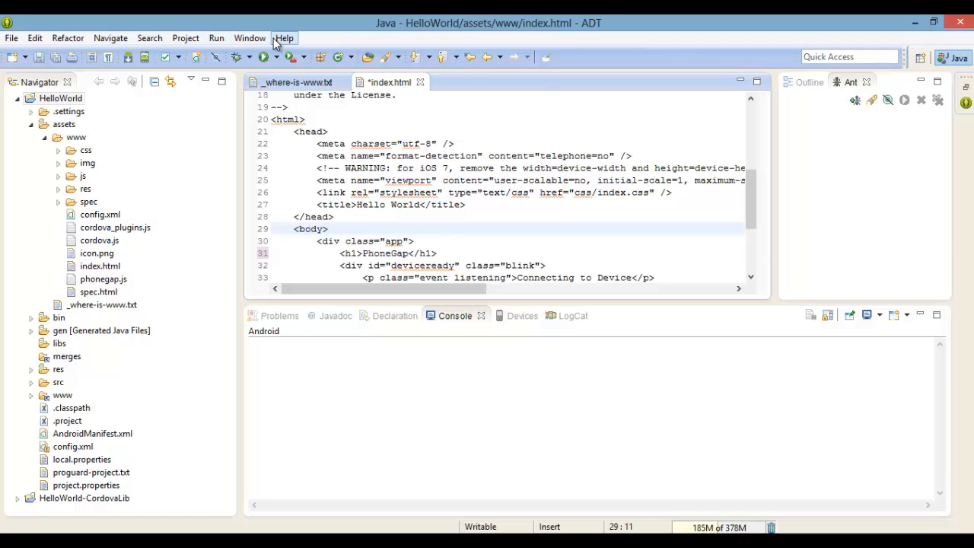
left_click(283, 37)
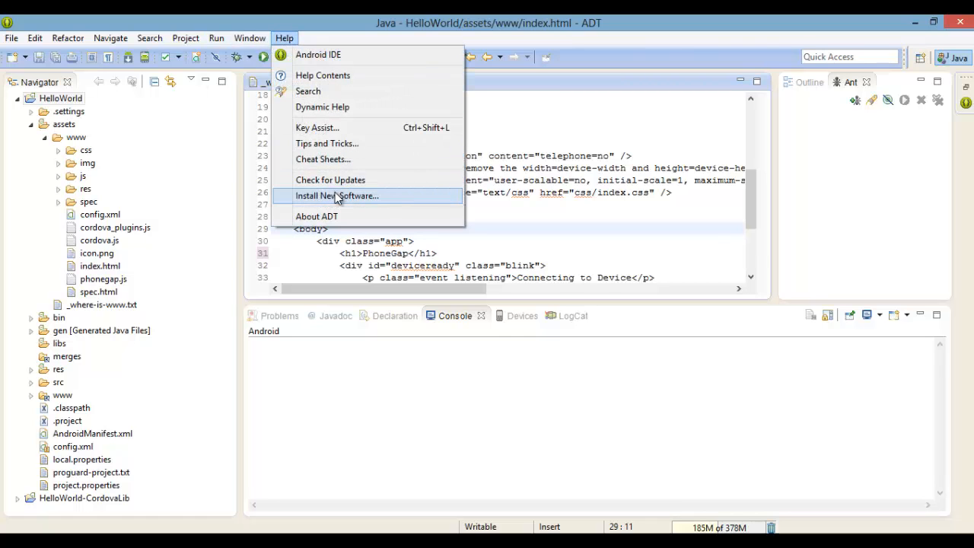
left_click(337, 195)
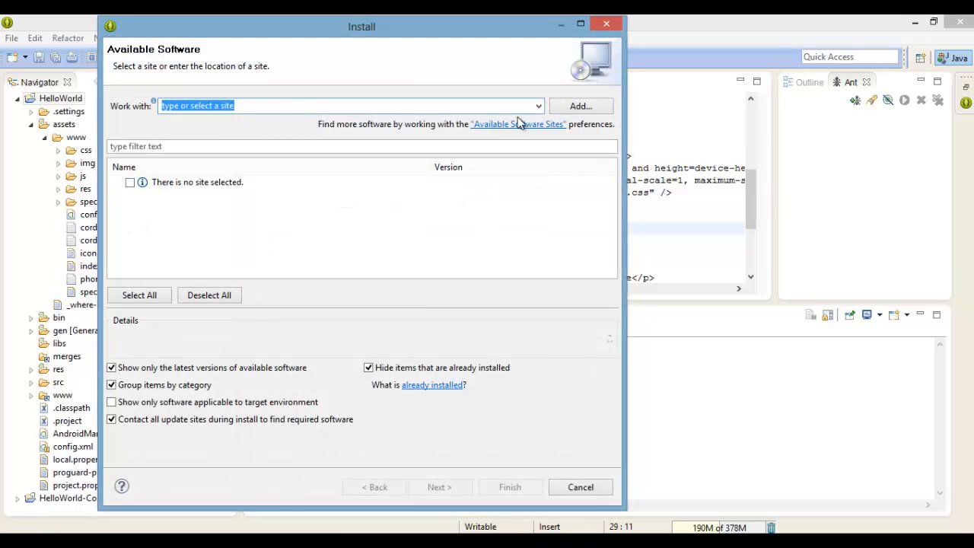
left_click(539, 107)
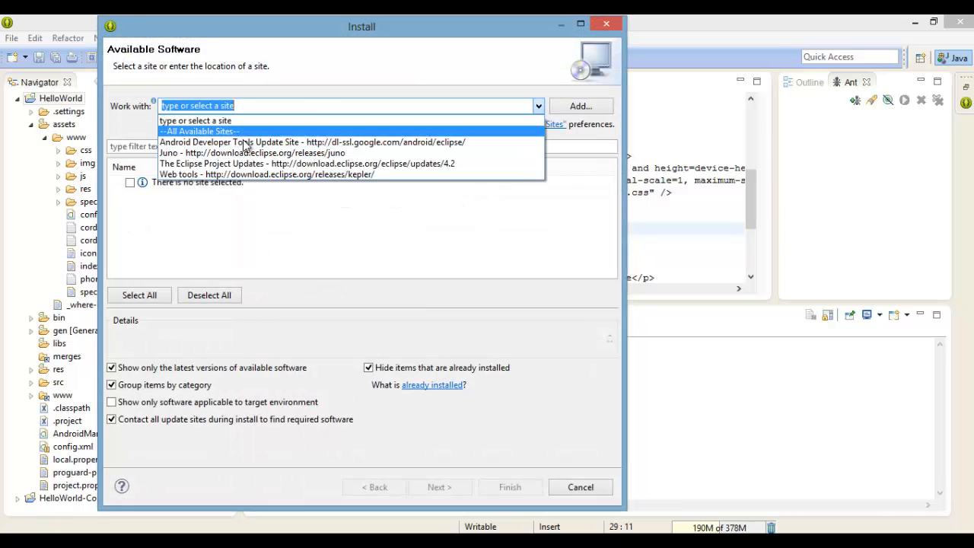
mouse_move(251, 143)
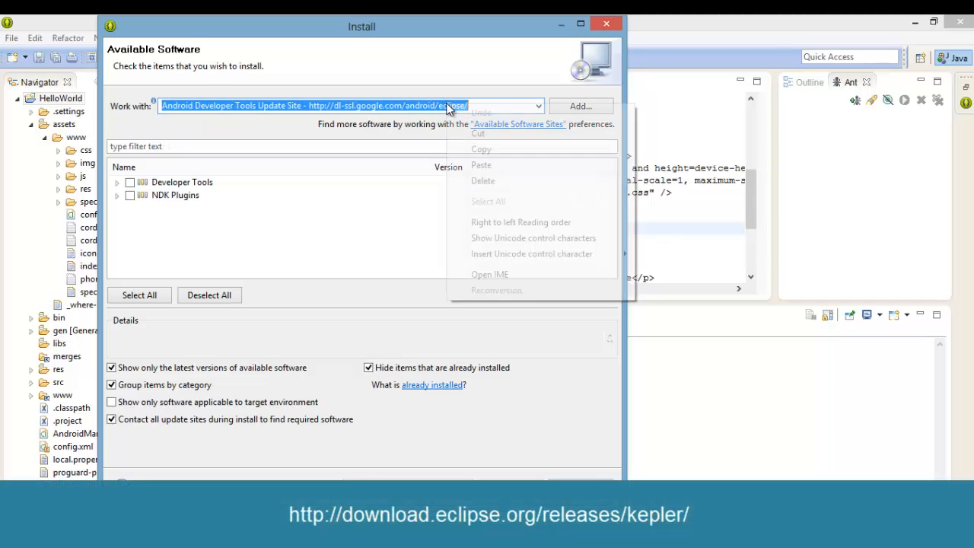
type("http://download.eclipse.org/releases/kepler/")
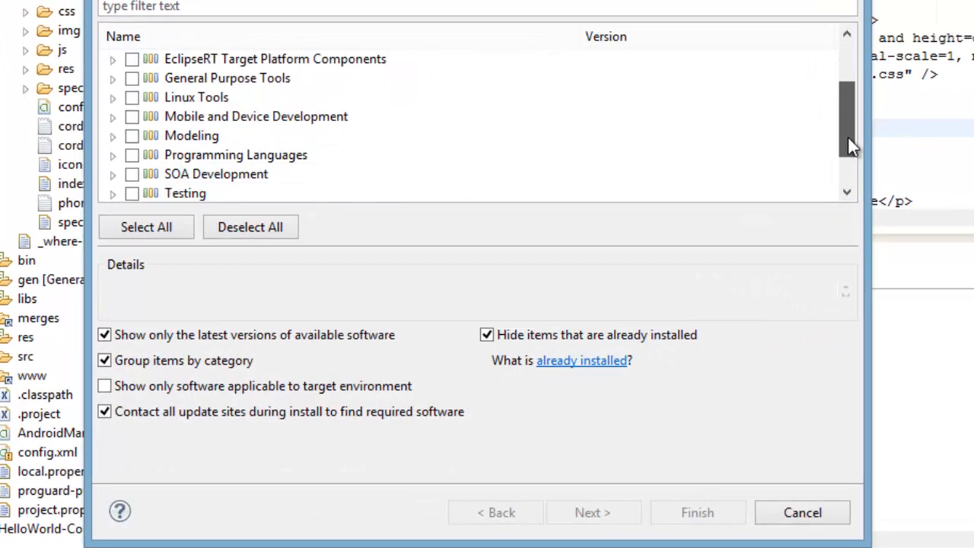
Mark Eclipse Web Developer Tools and JavaScript Development Tools under Web, XML, Java EE for installation
scroll("down", 3)
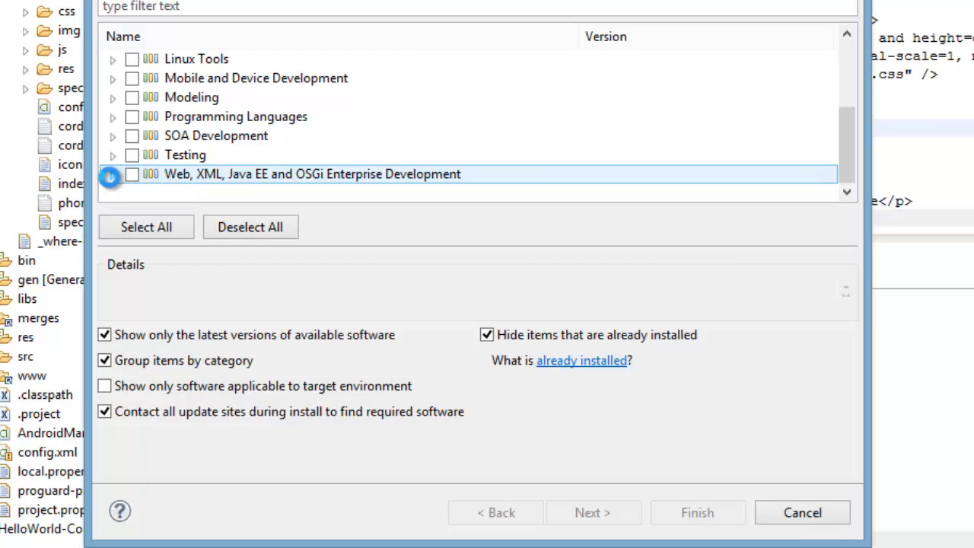
left_click(111, 173)
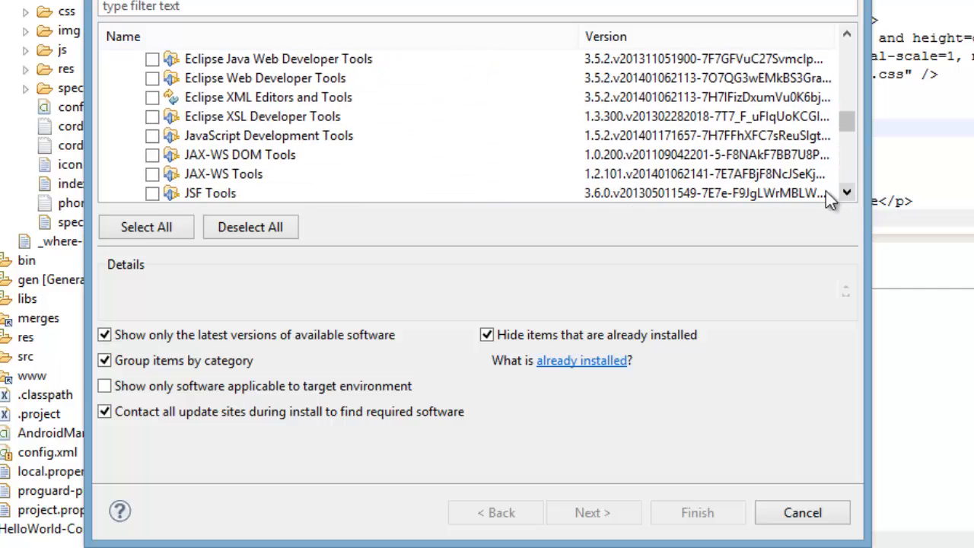
left_click(264, 78)
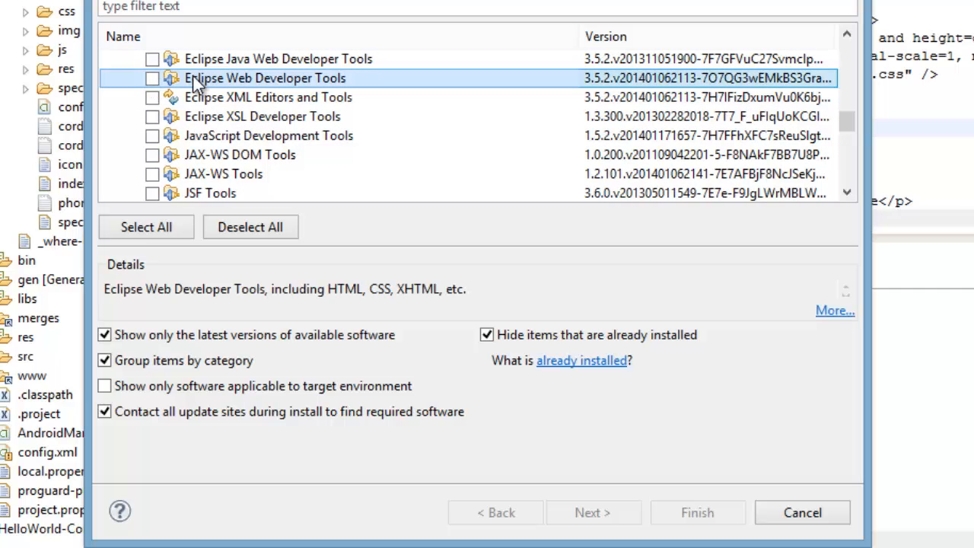
left_click(152, 79)
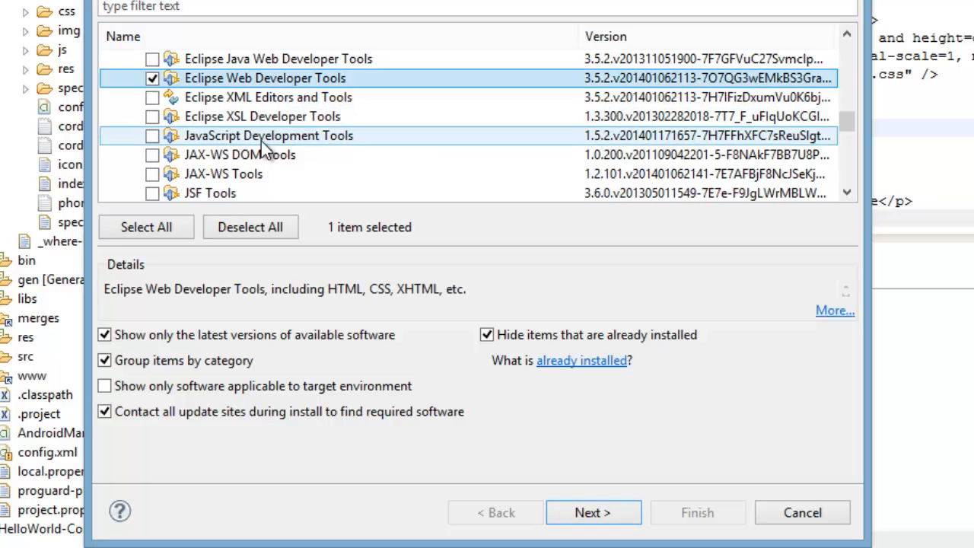
left_click(153, 135)
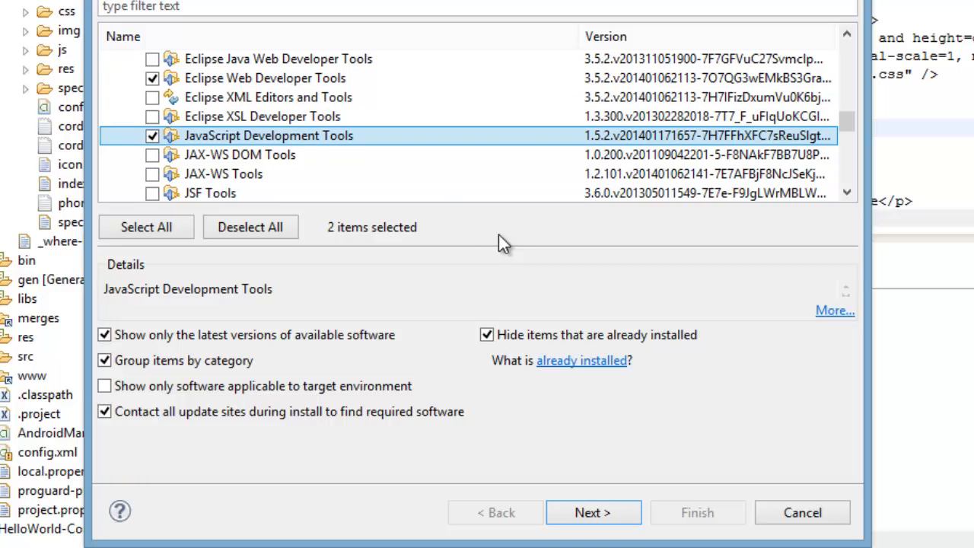
mouse_move(594, 511)
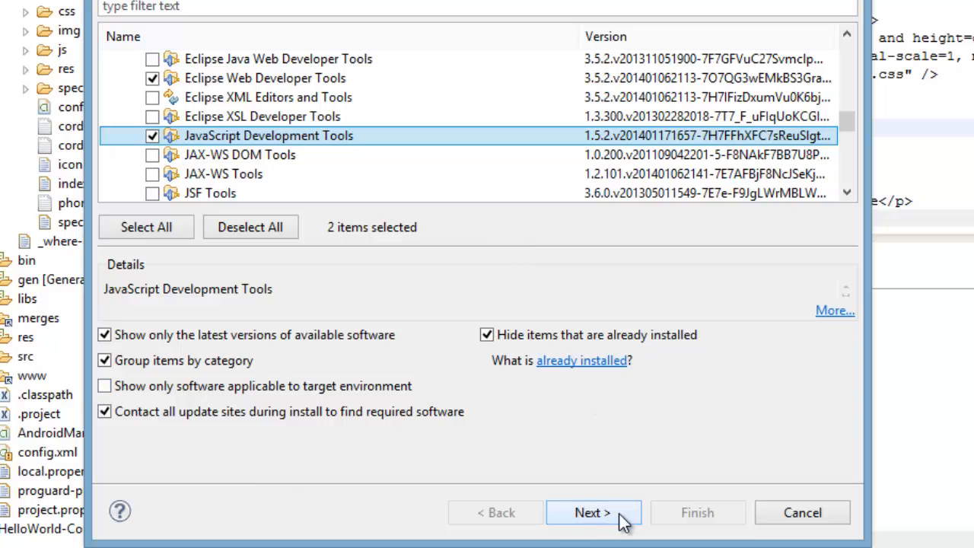
left_click(594, 511)
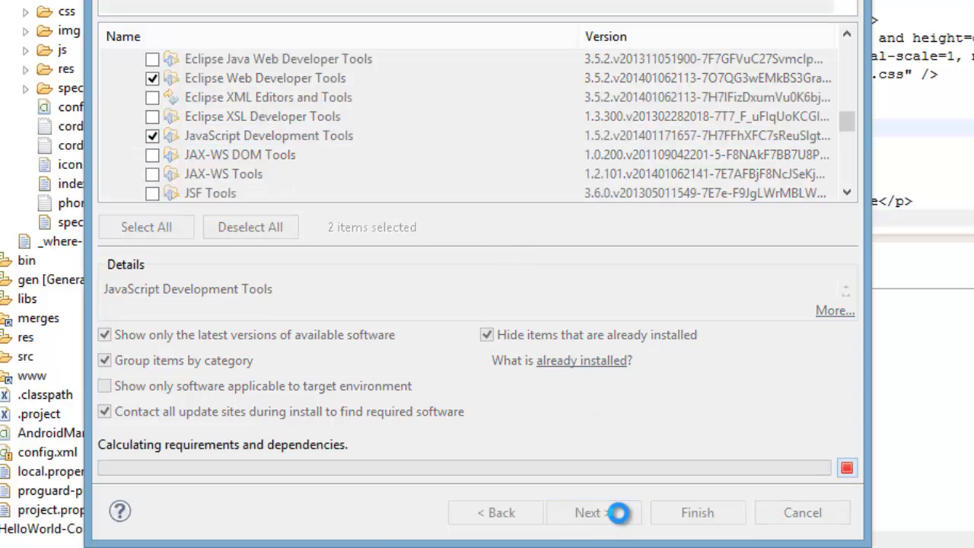
Accept the license, finish installing the web and JavaScript tools, and restart ADT
left_click(594, 512)
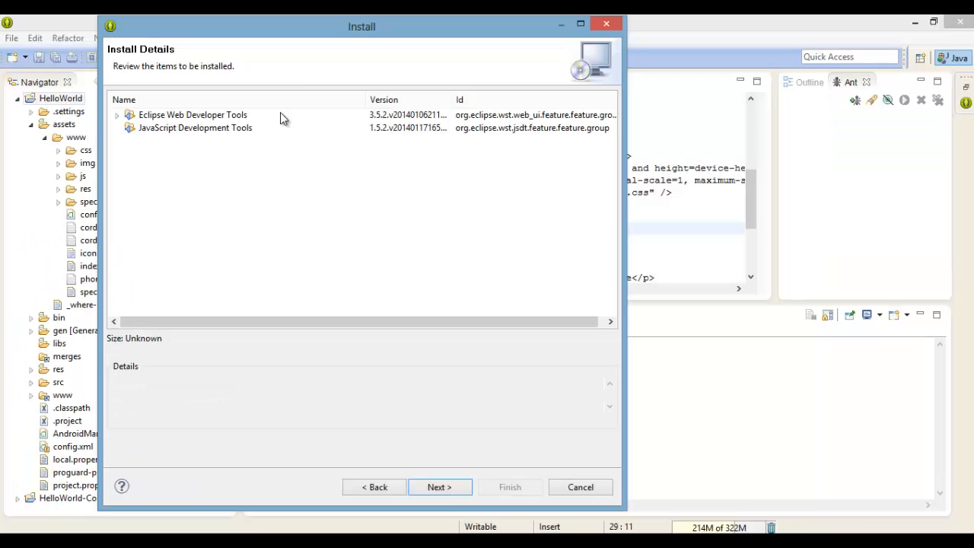
left_click(439, 487)
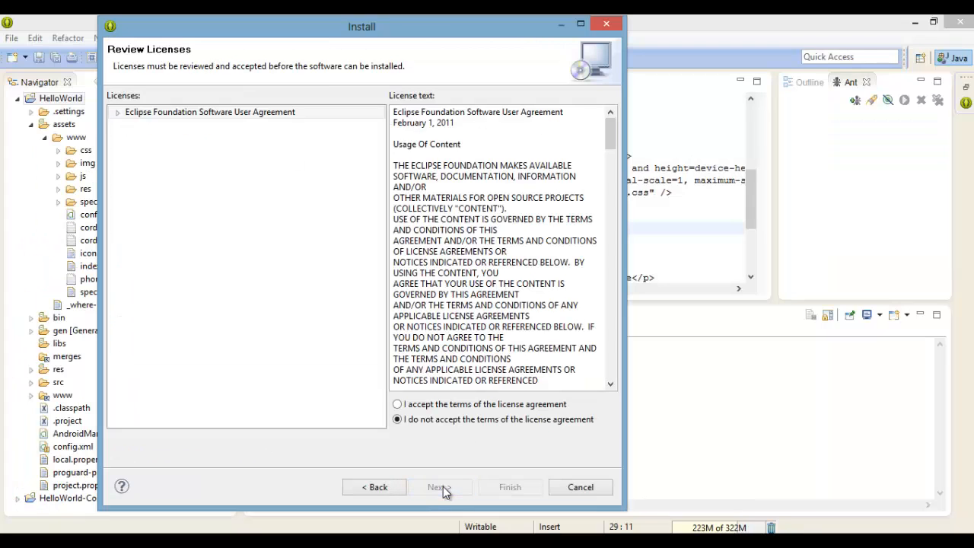
left_click(396, 405)
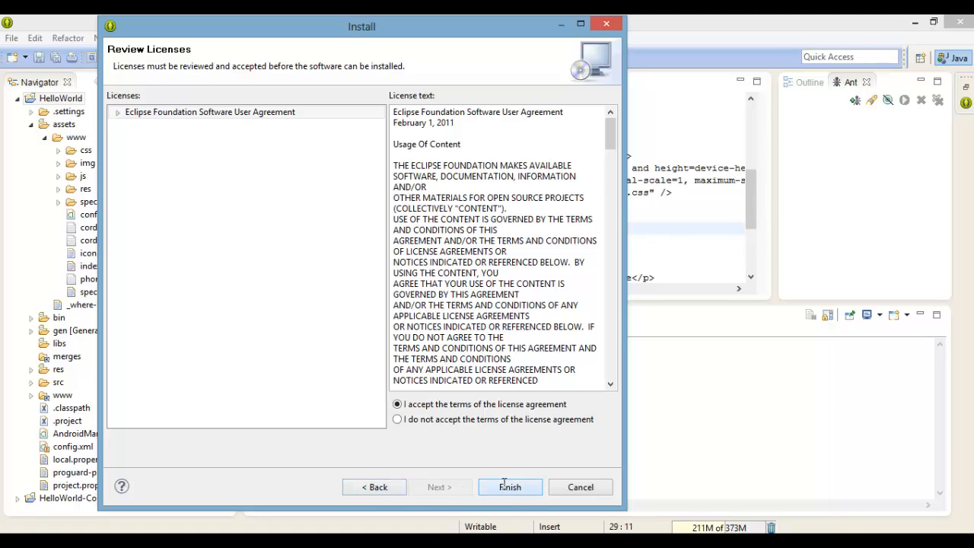
left_click(508, 487)
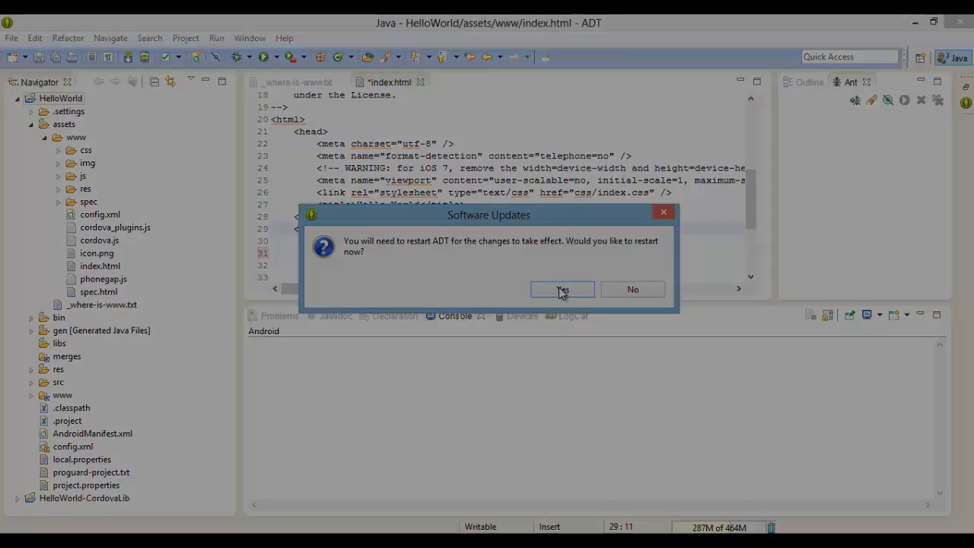
left_click(563, 290)
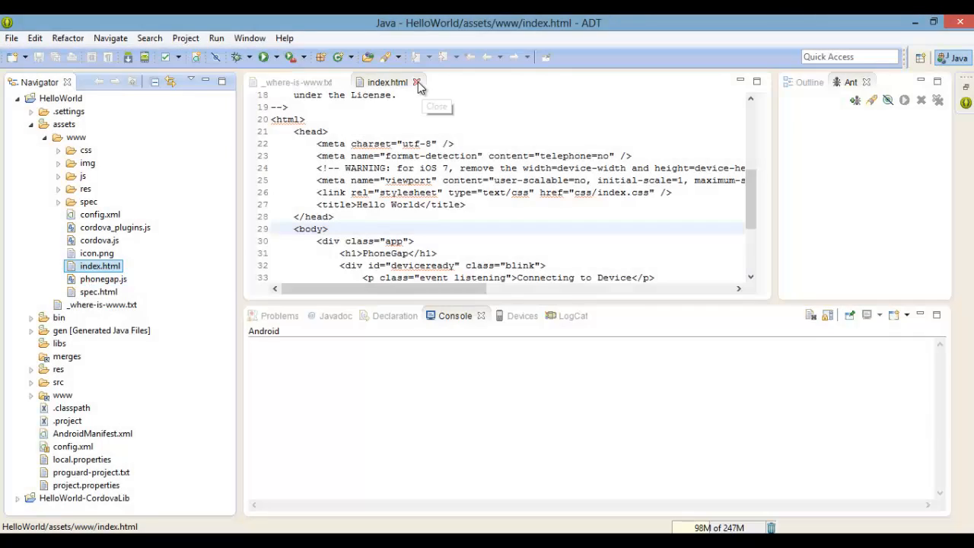
Close the where-is-www note and reopen index.html with the plain Text Editor
left_click(417, 82)
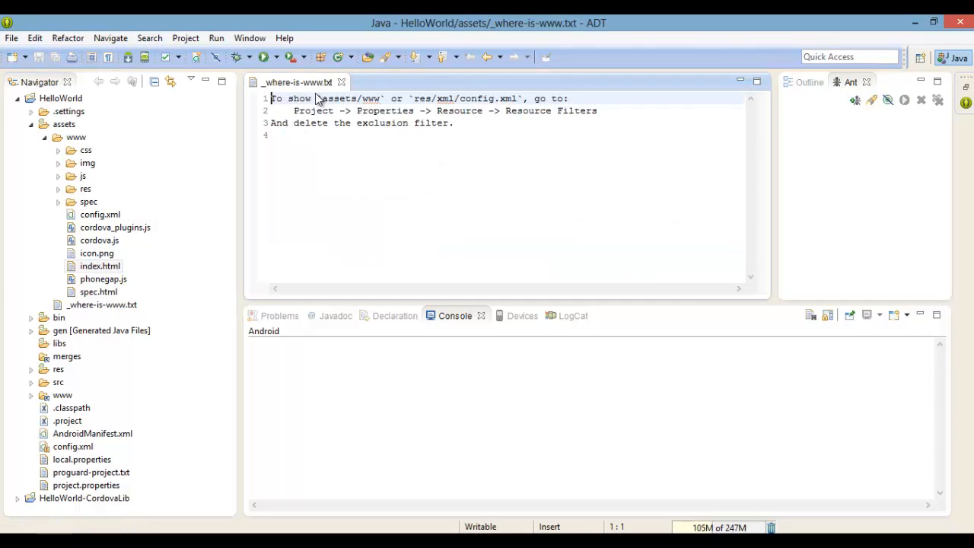
left_click(101, 265)
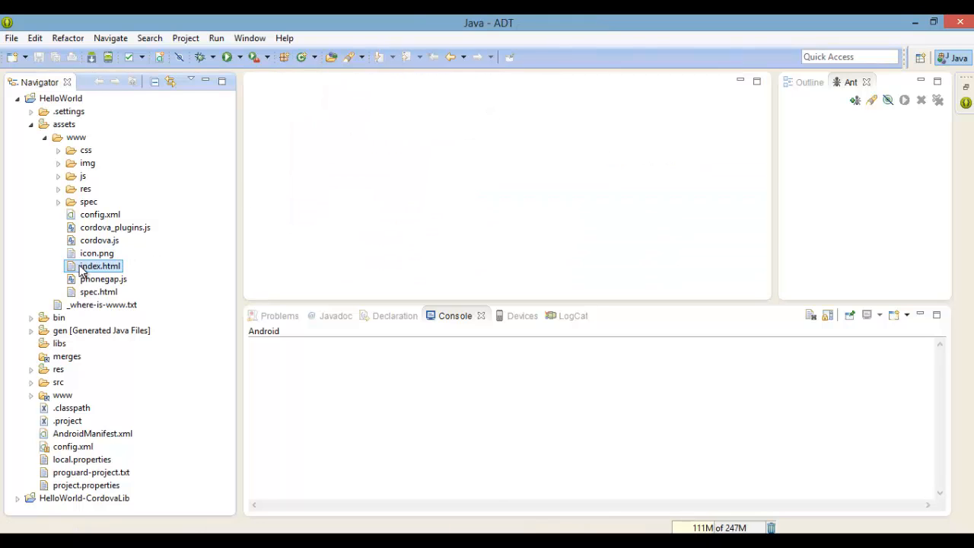
right_click(101, 265)
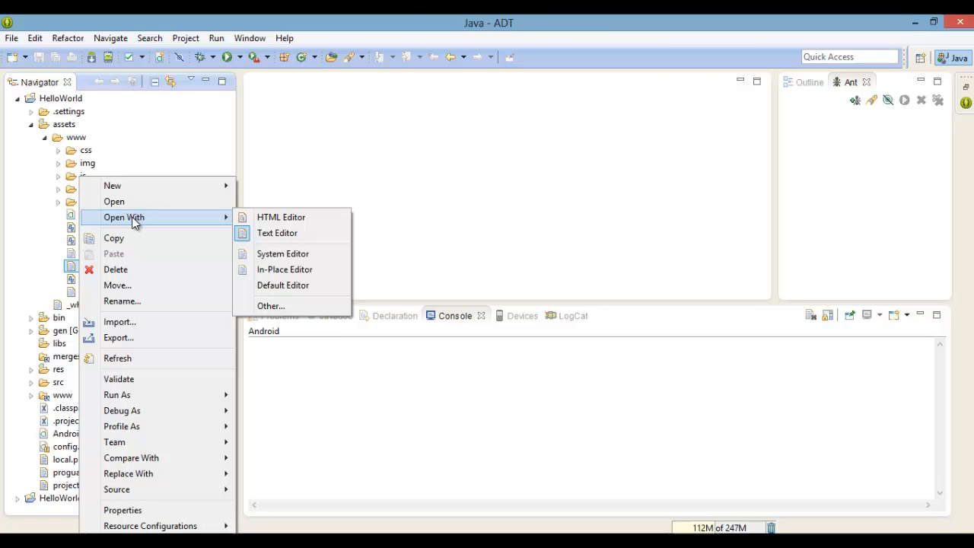
left_click(281, 216)
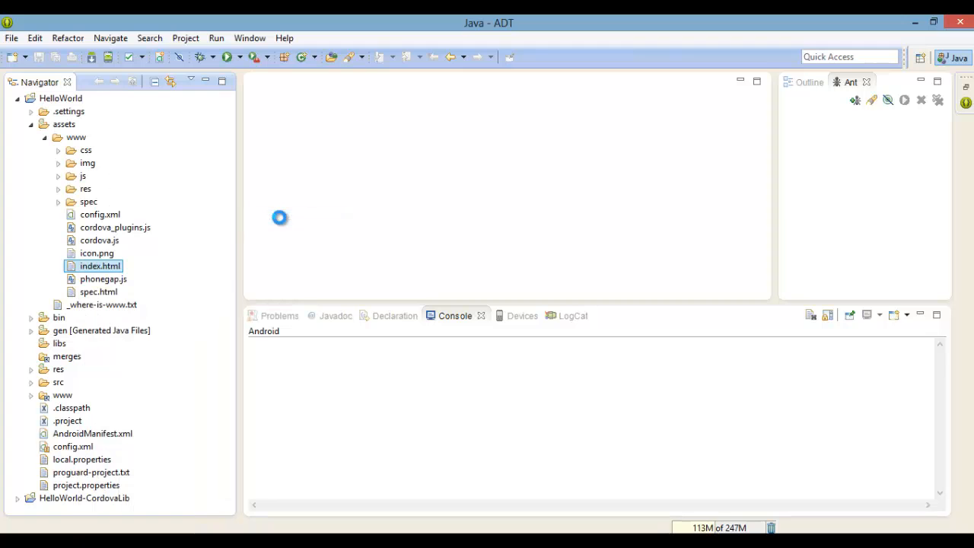
double_click(100, 265)
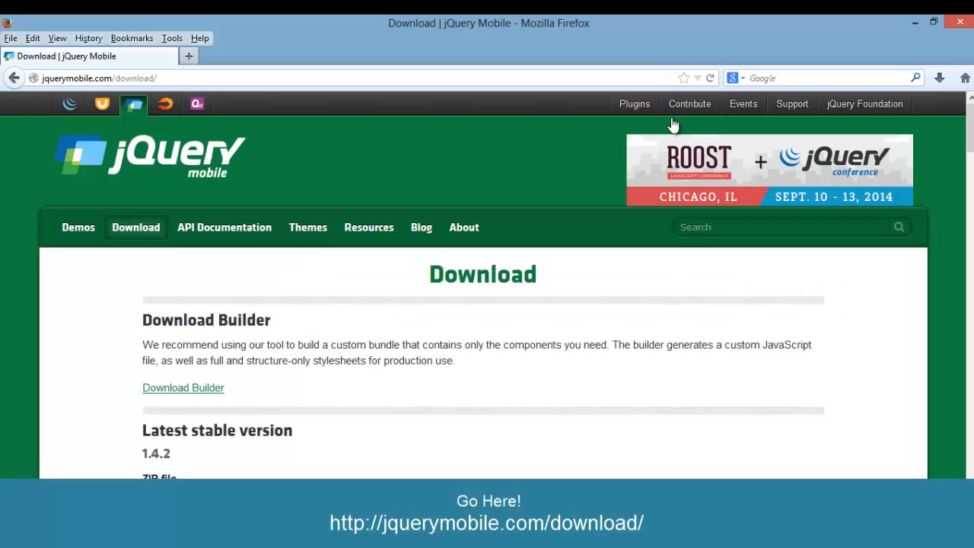
mouse_move(510, 358)
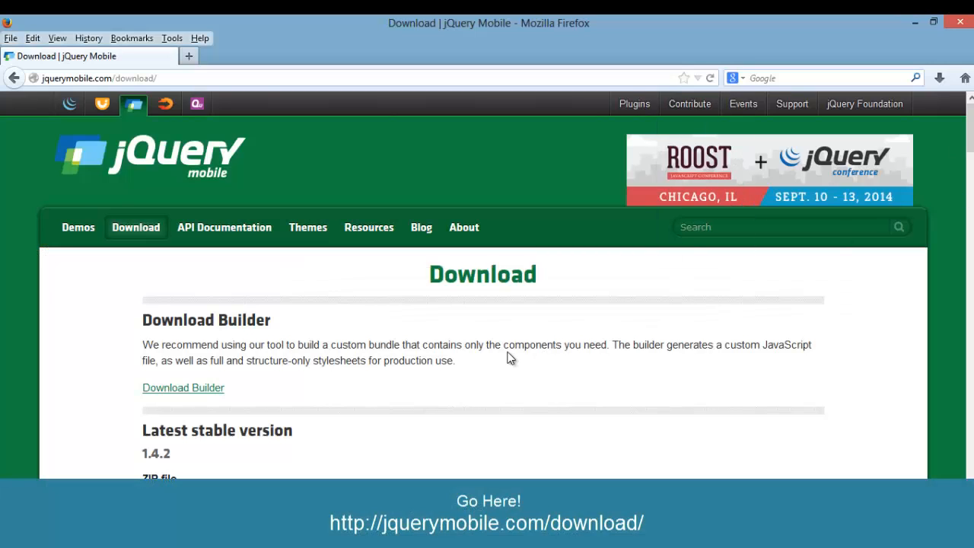
Download jquery.mobile-1.4.2.zip from jquerymobile.com, choosing to save the file
scroll("down", 3)
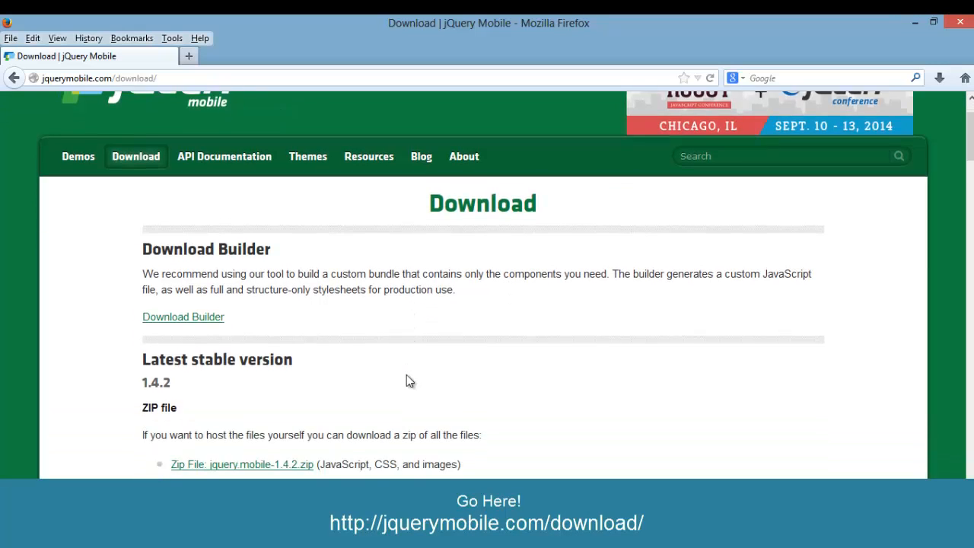
scroll("down", 3)
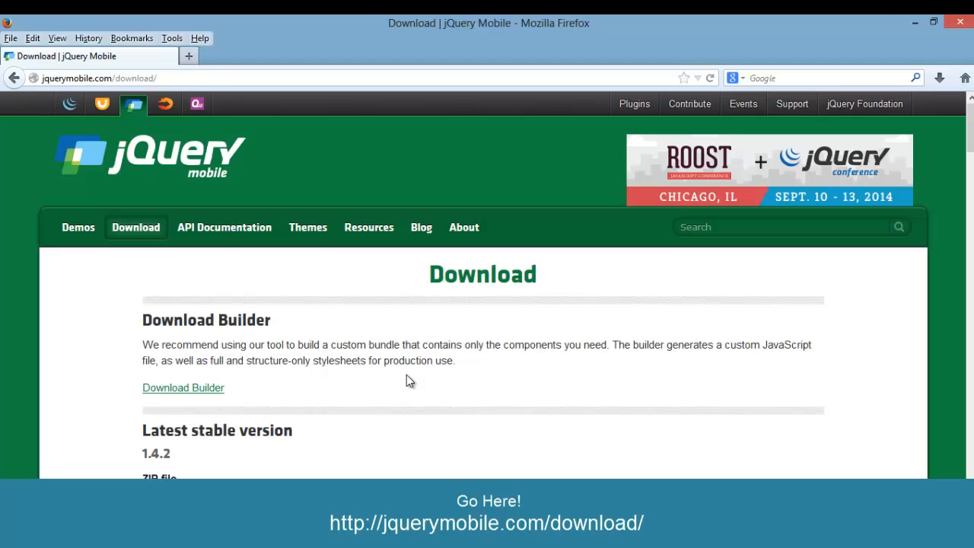
scroll("down", 3)
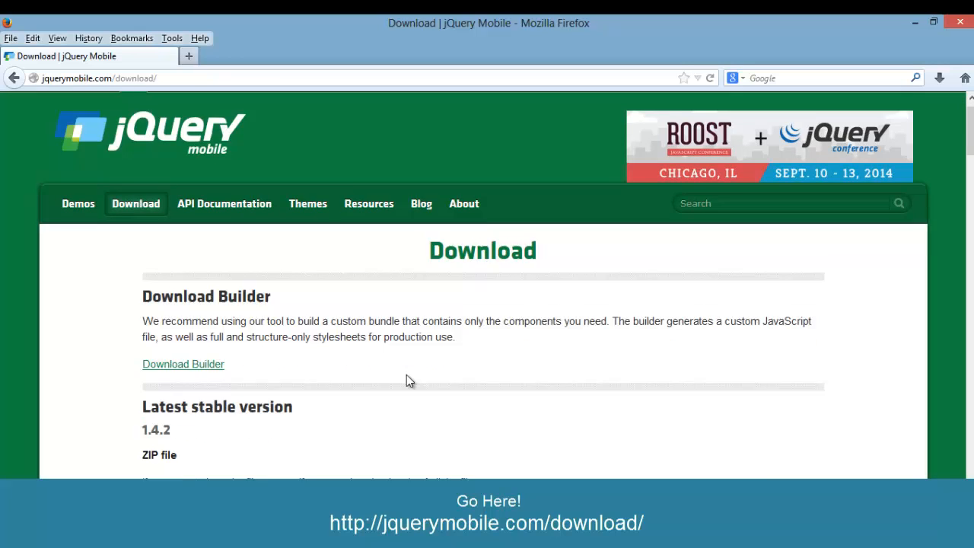
scroll("down", 3)
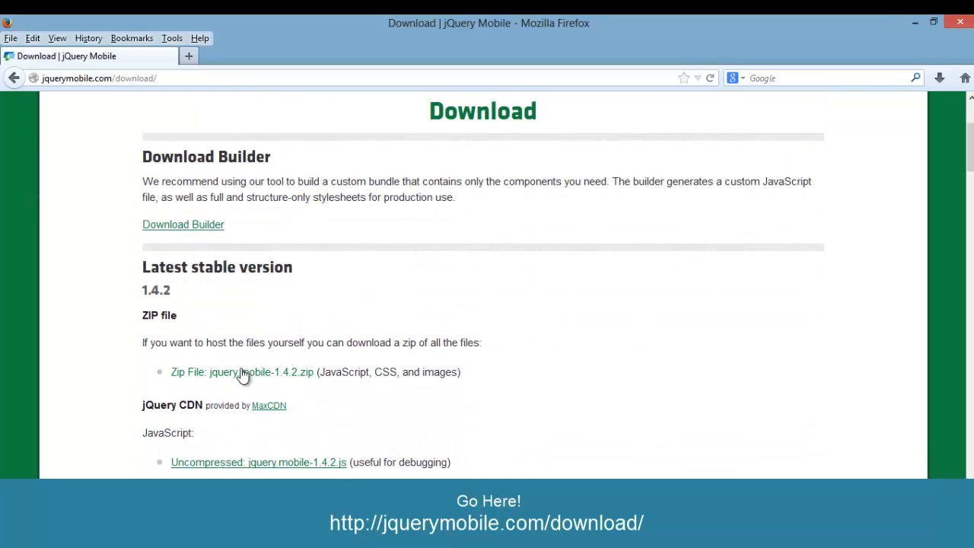
left_click(242, 371)
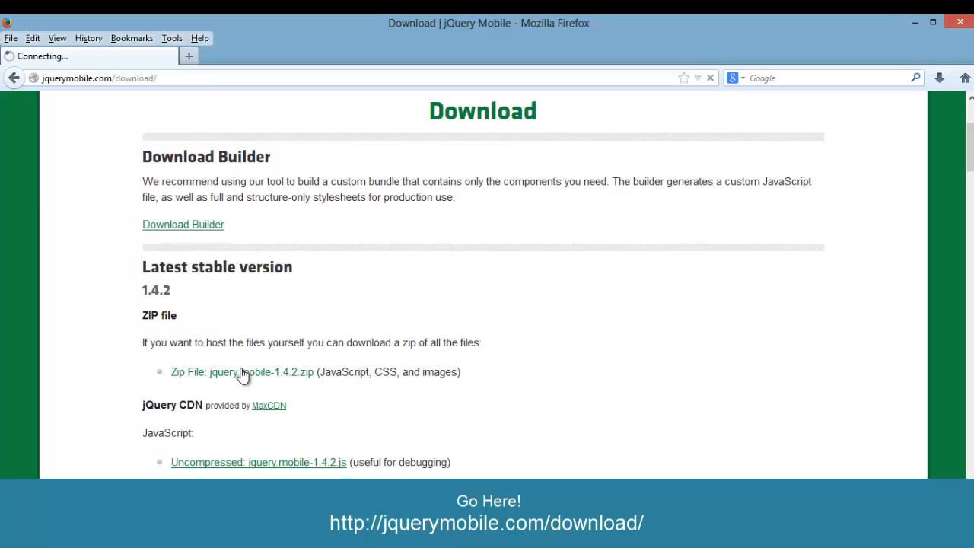
left_click(265, 372)
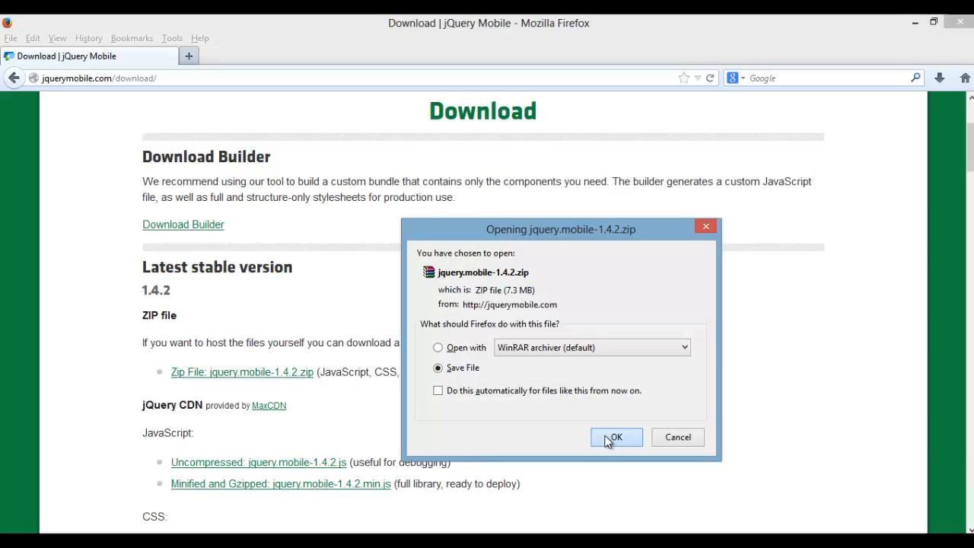
Confirm saving the zip and check jquery.mobile-1.4.2.zip in Firefox's recent downloads
left_click(615, 437)
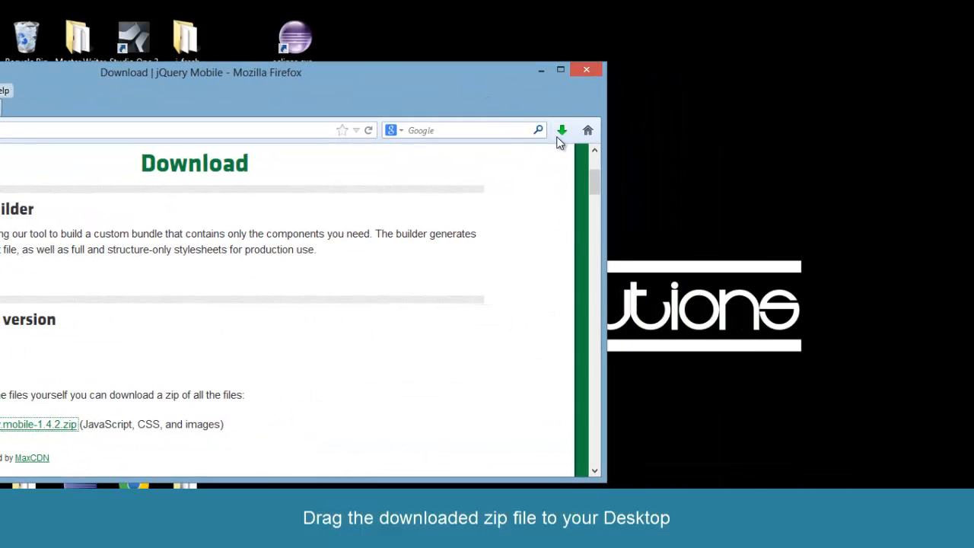
left_click(562, 130)
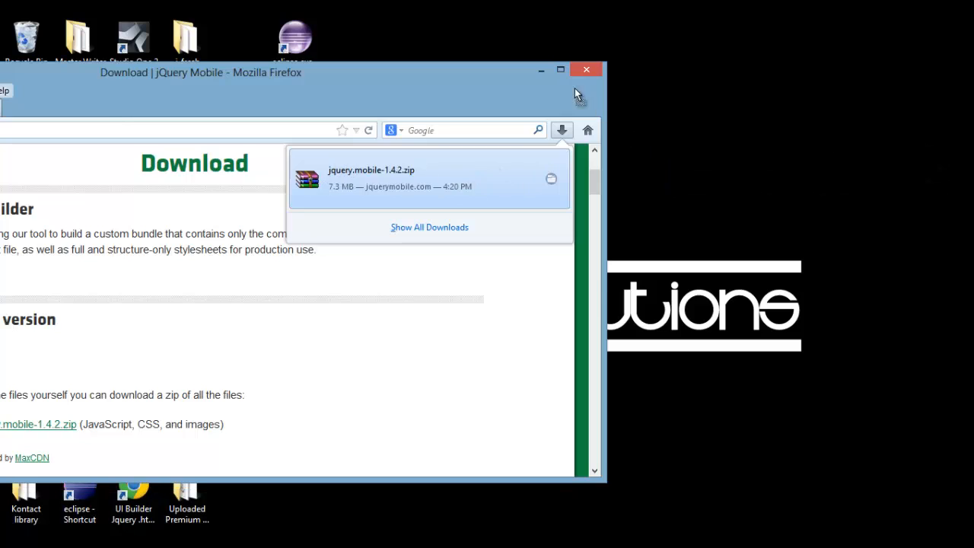
left_click(585, 70)
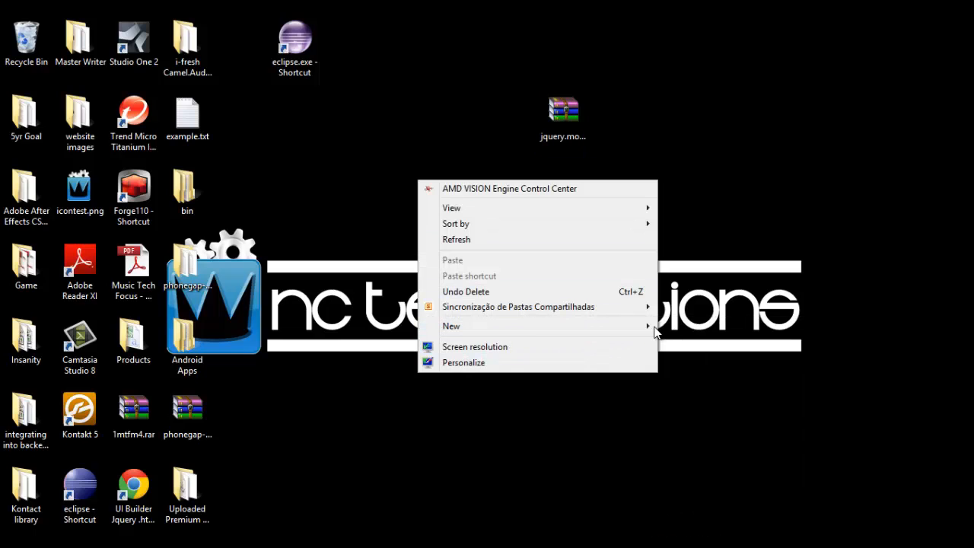
Create a desktop folder named jquerymobile, move the zip into it and view its contents
left_click(450, 326)
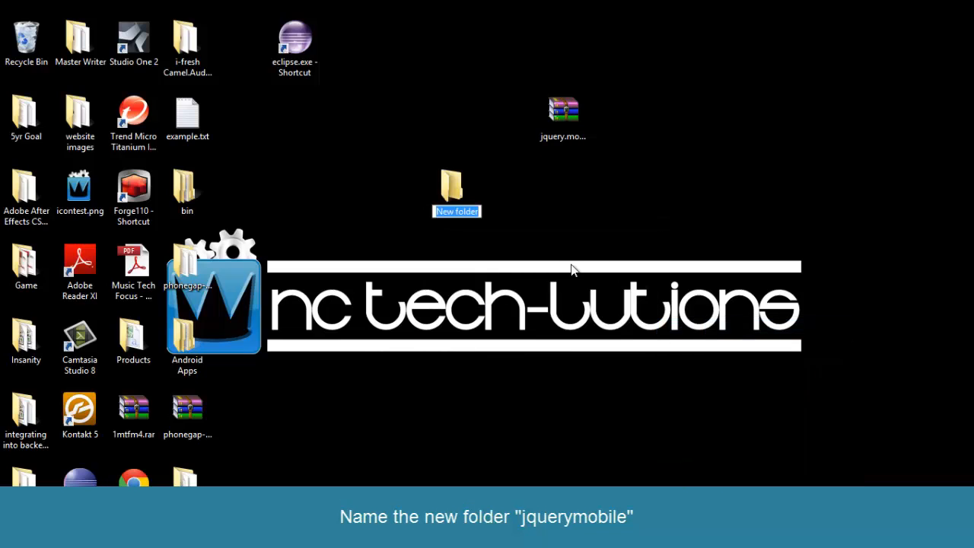
type("jquerymobile")
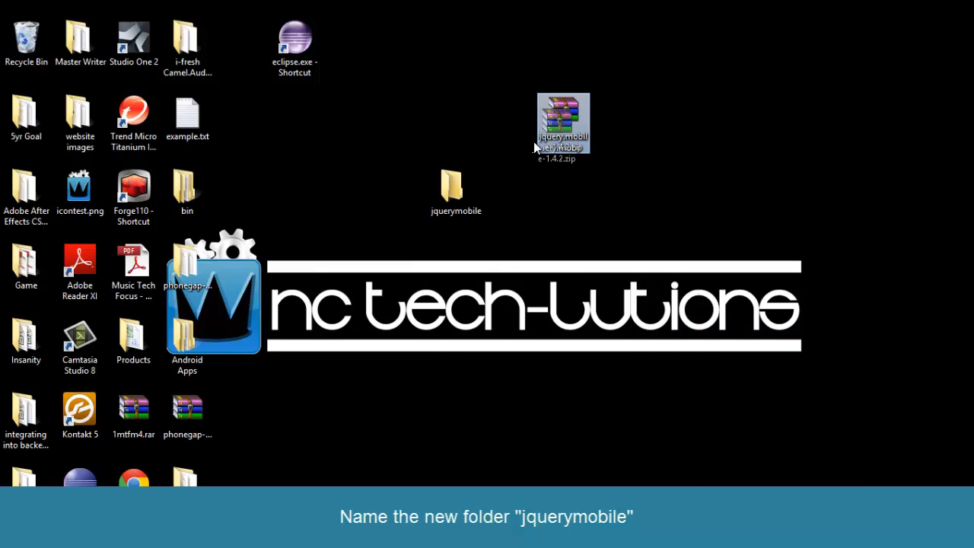
left_click_drag(564, 122, 456, 190)
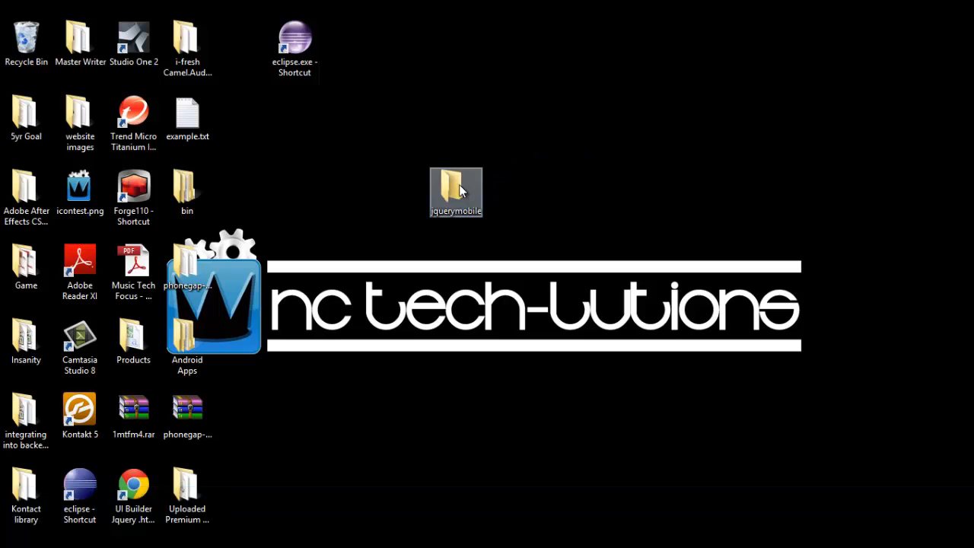
double_click(457, 191)
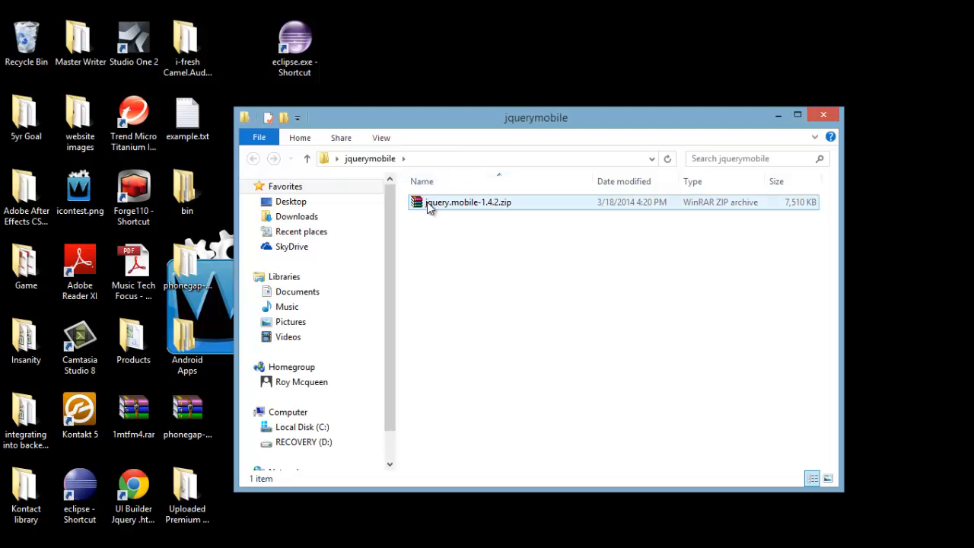
Extract jquery.mobile-1.4.2.zip in place with Extract Here
right_click(469, 201)
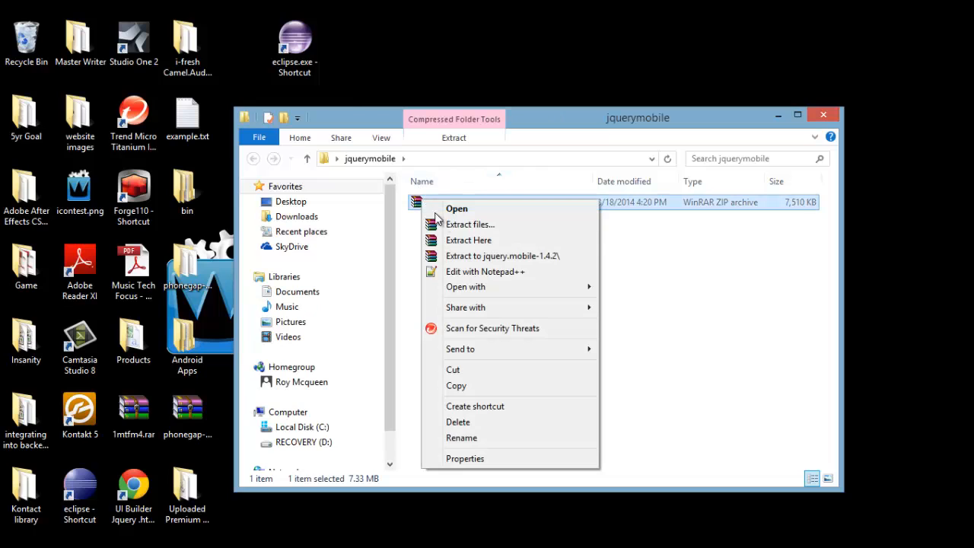
left_click(469, 224)
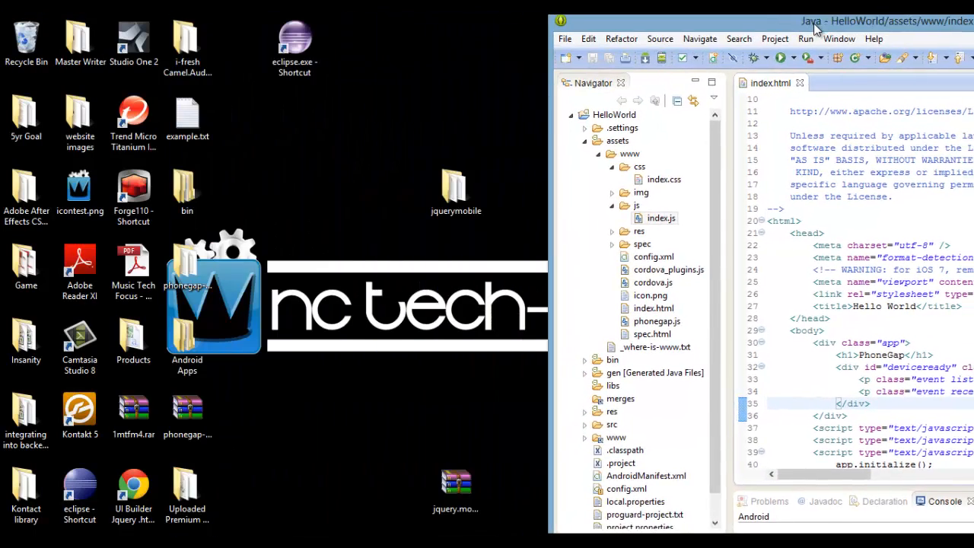
Copy the desktop jquerymobile folder into the project's assets/www folder
left_click(457, 192)
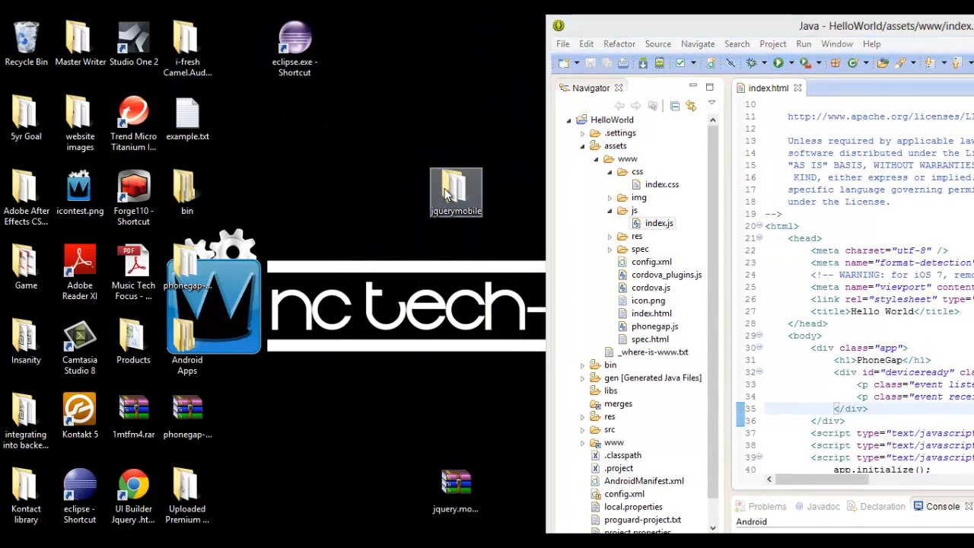
left_click(660, 184)
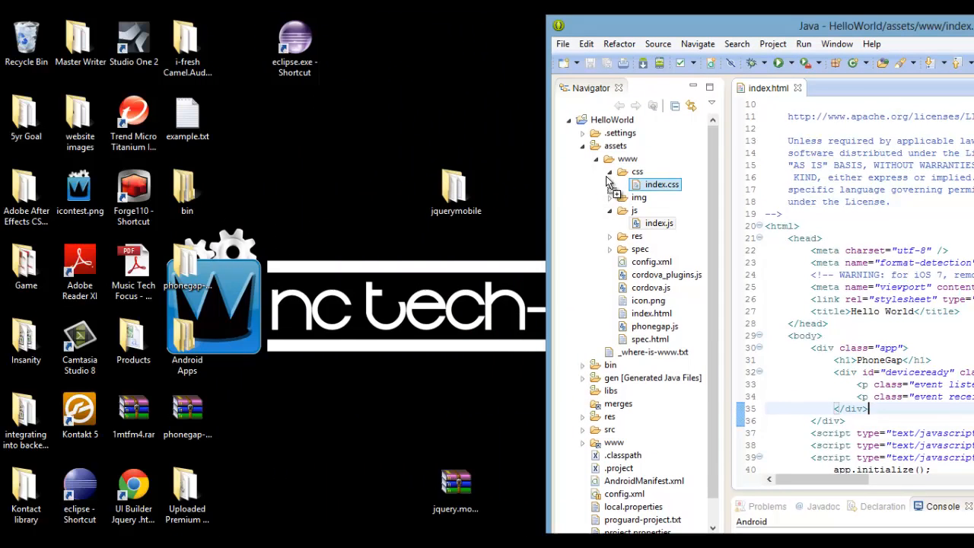
left_click(627, 158)
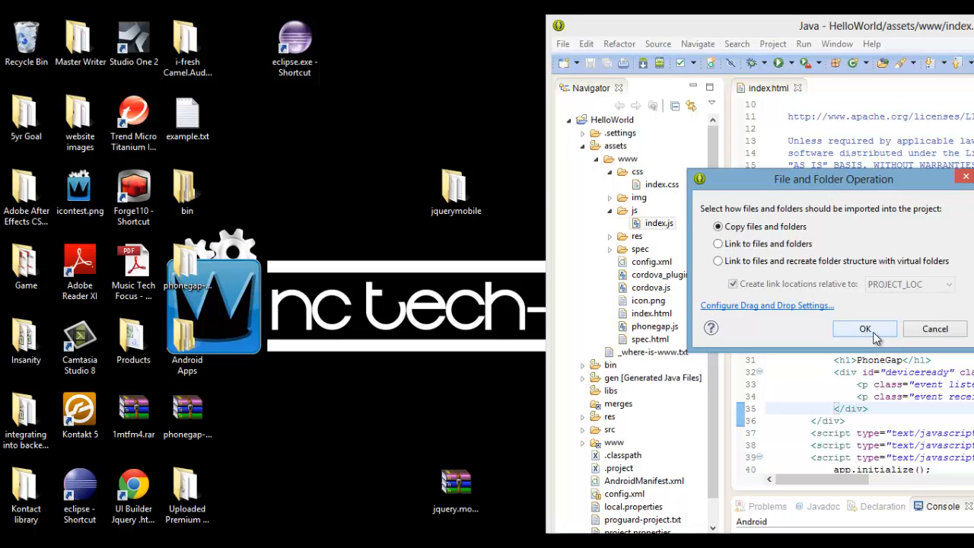
left_click(864, 329)
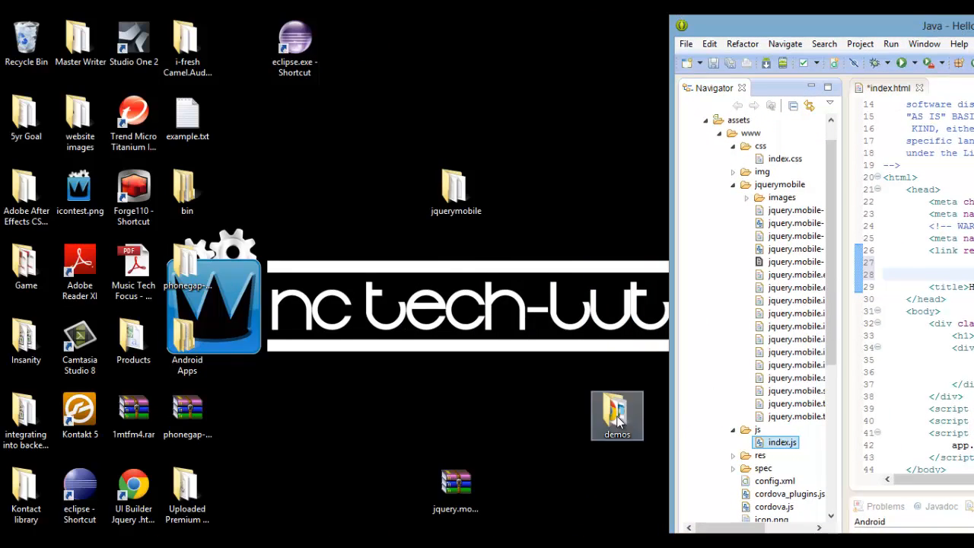
Copy jquery.js from the demos js folder into the project's www/js folder
left_click_drag(617, 415, 456, 342)
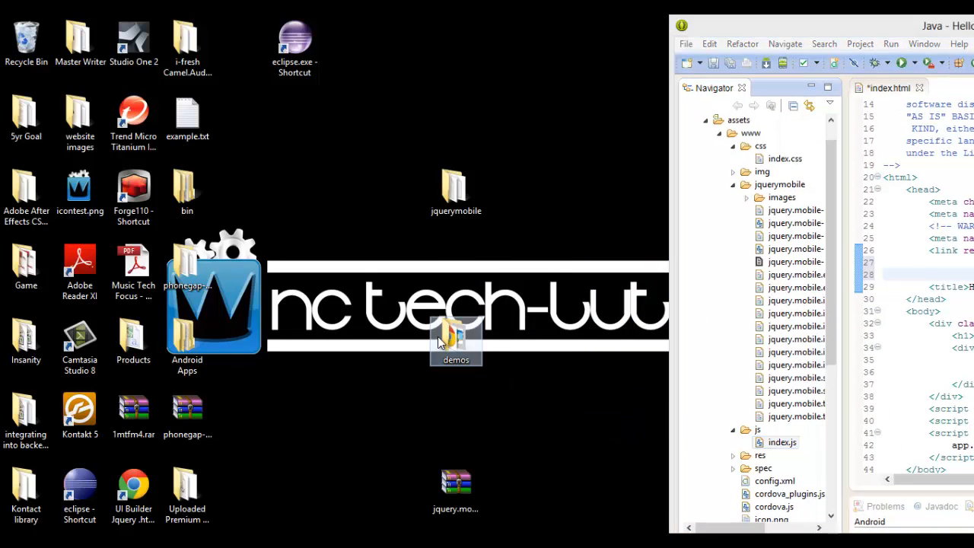
double_click(456, 342)
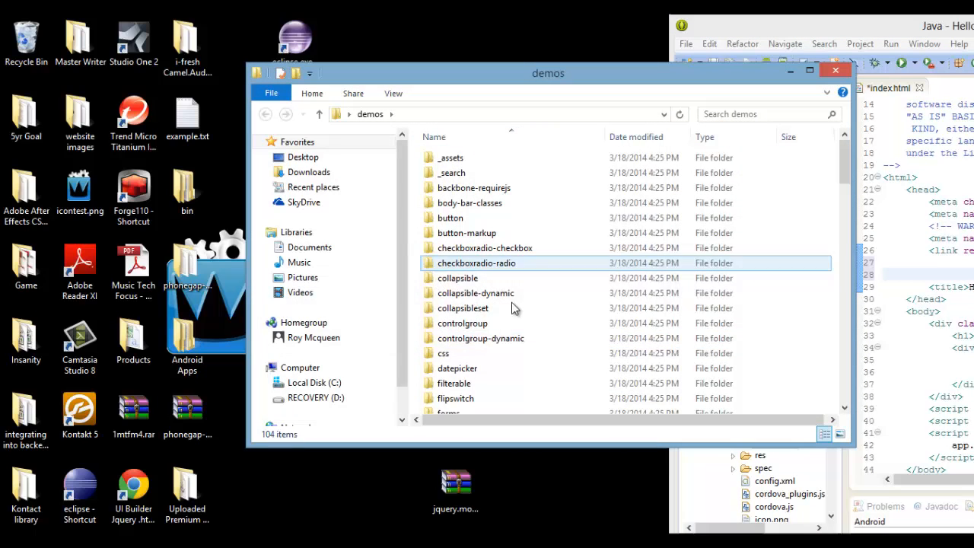
scroll("down", 3)
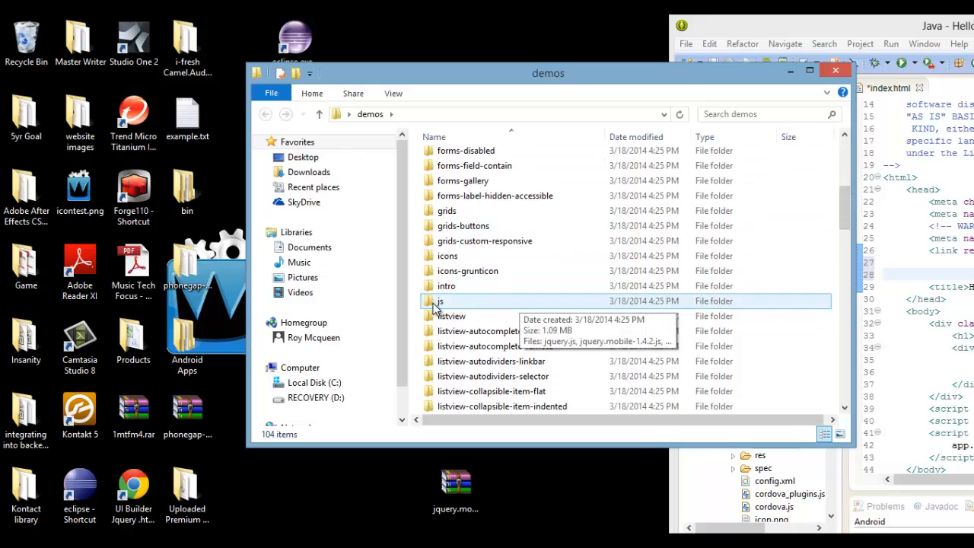
double_click(438, 301)
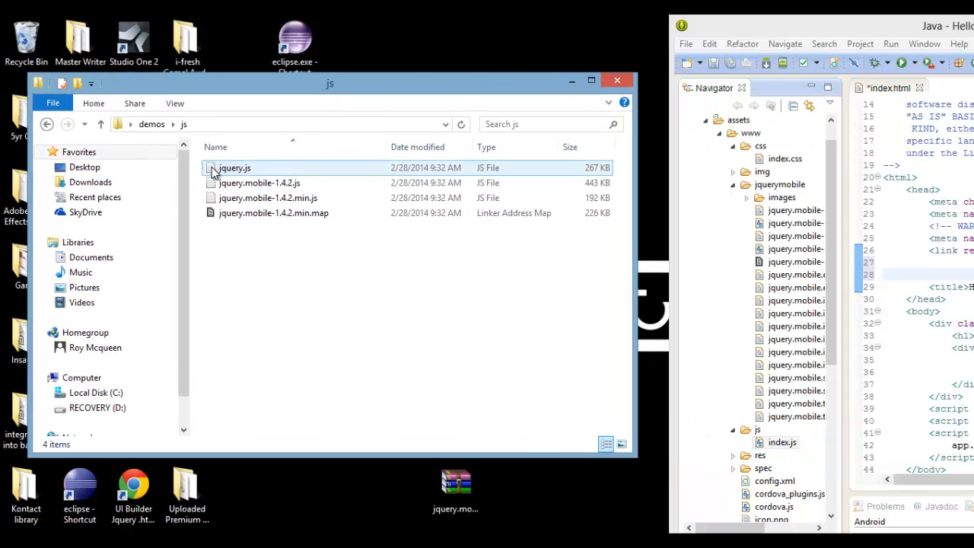
left_click(235, 168)
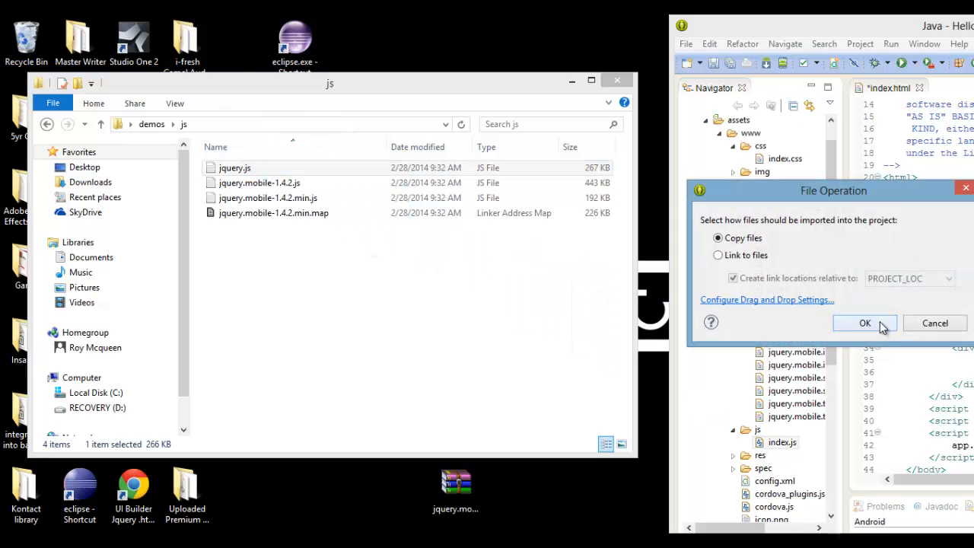
left_click(865, 323)
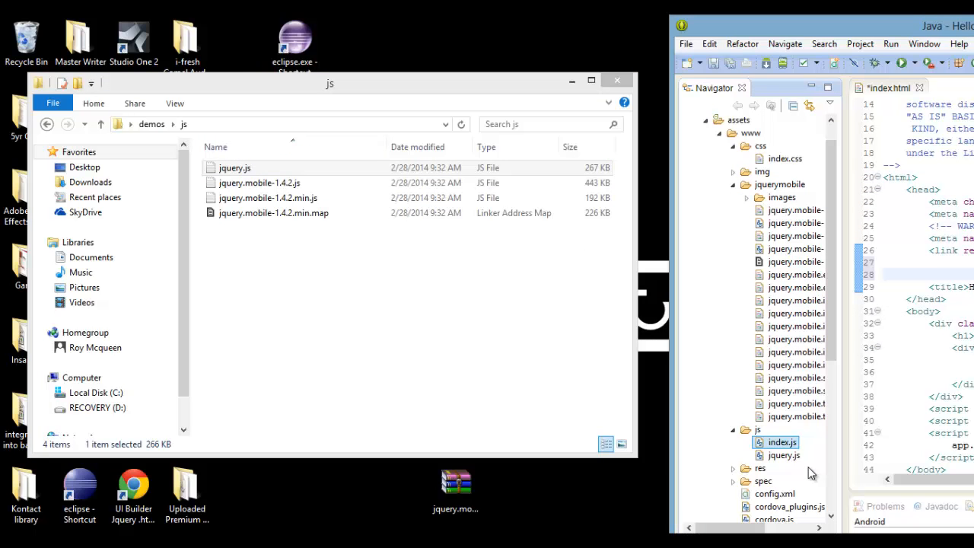
Close the Explorer js window and bring Eclipse ADT back to front
left_click(616, 79)
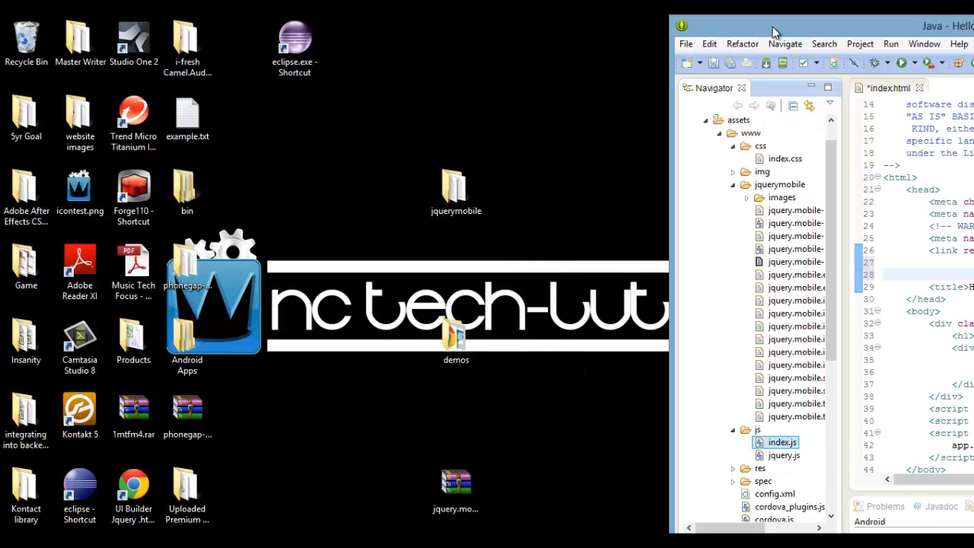
left_click(813, 27)
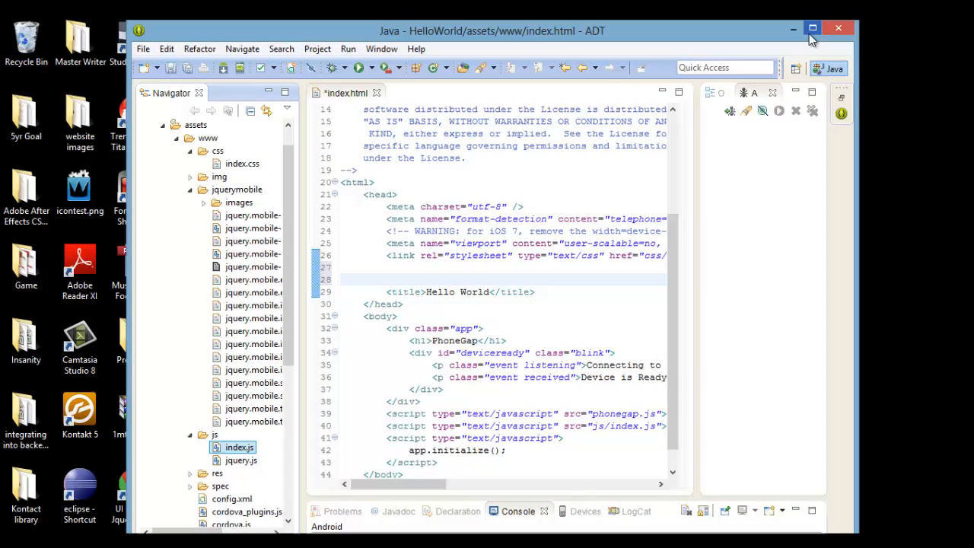
Add a link to jquerymobile/jquery.mobile-1.4.2.min.css stylesheet in index.html's head
left_click(813, 28)
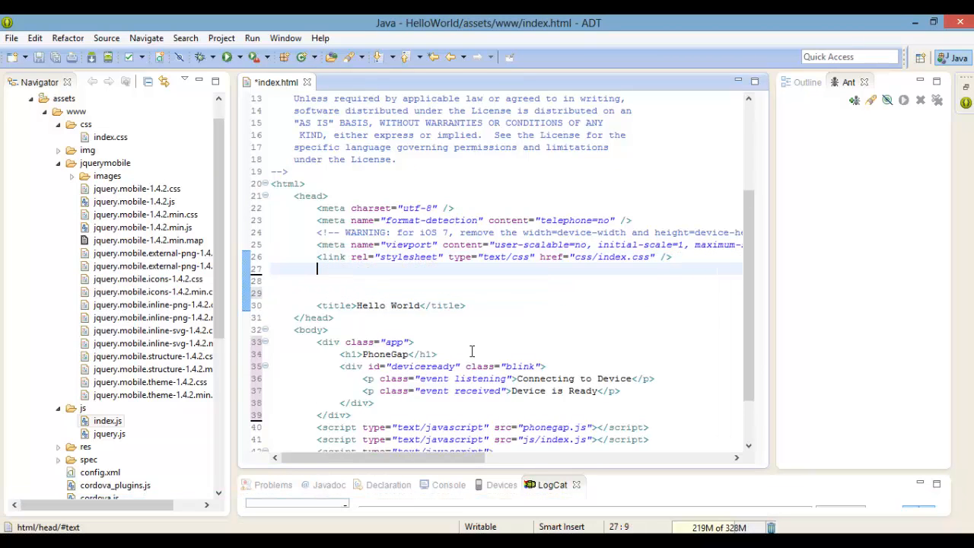
type("<link href=\"jquerymobile/jquery.mobile-1.4.2.min.css\"rel=\"stylesheet\" type=\"text/css\" />")
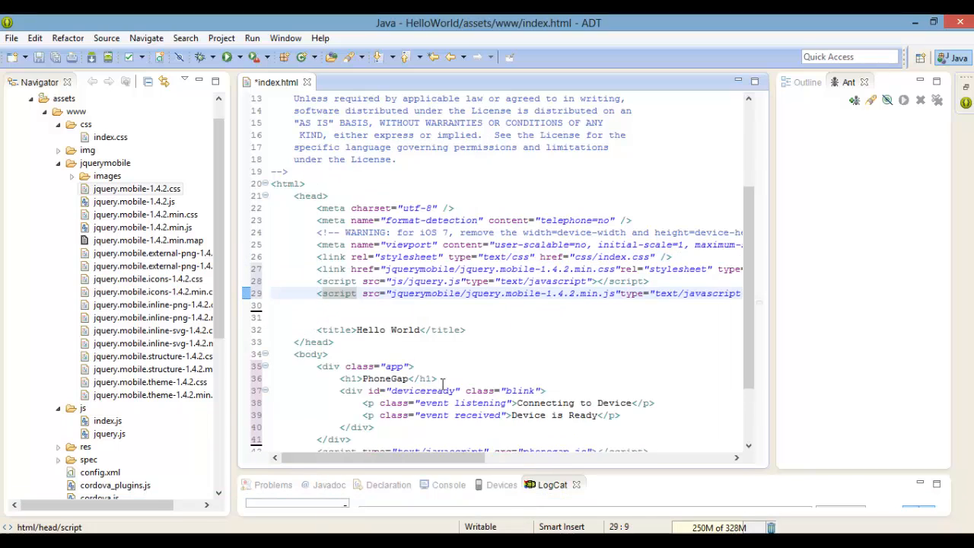
scroll("down", 3)
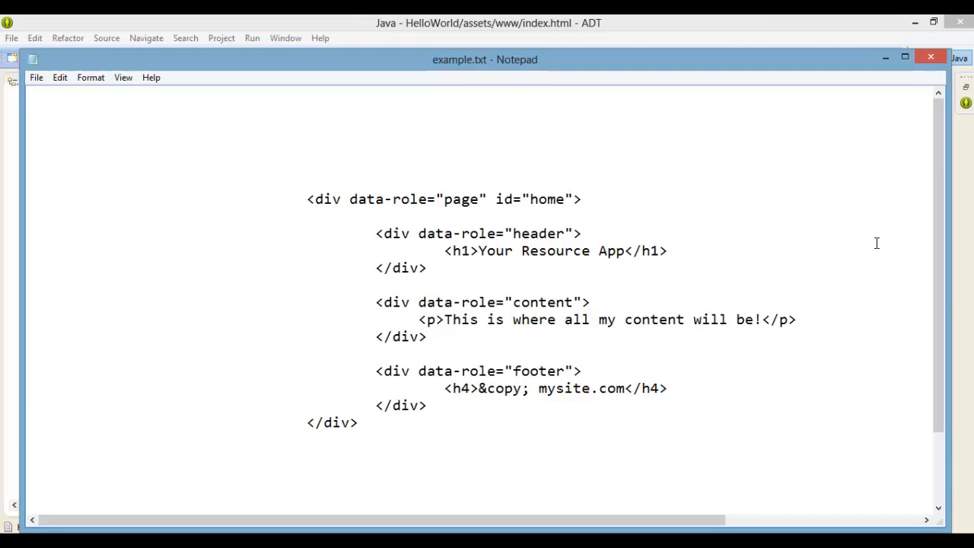
left_click(758, 319)
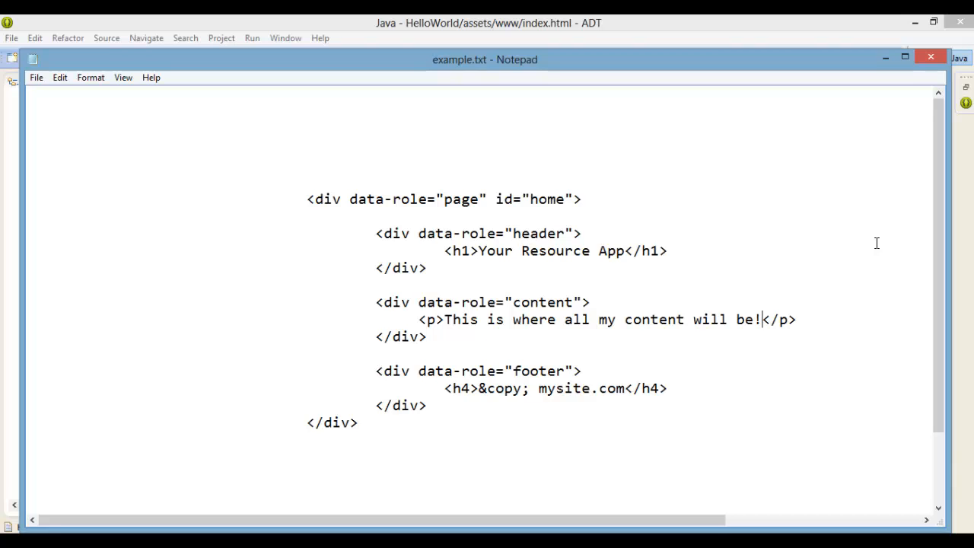
double_click(396, 198)
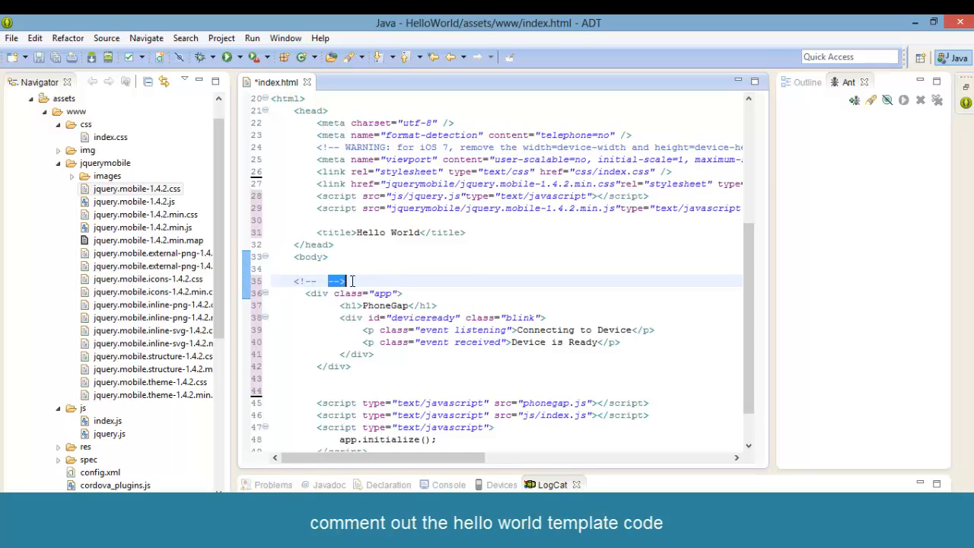
Move the closing --> marker after the app div so the whole div is commented out
right_click(350, 280)
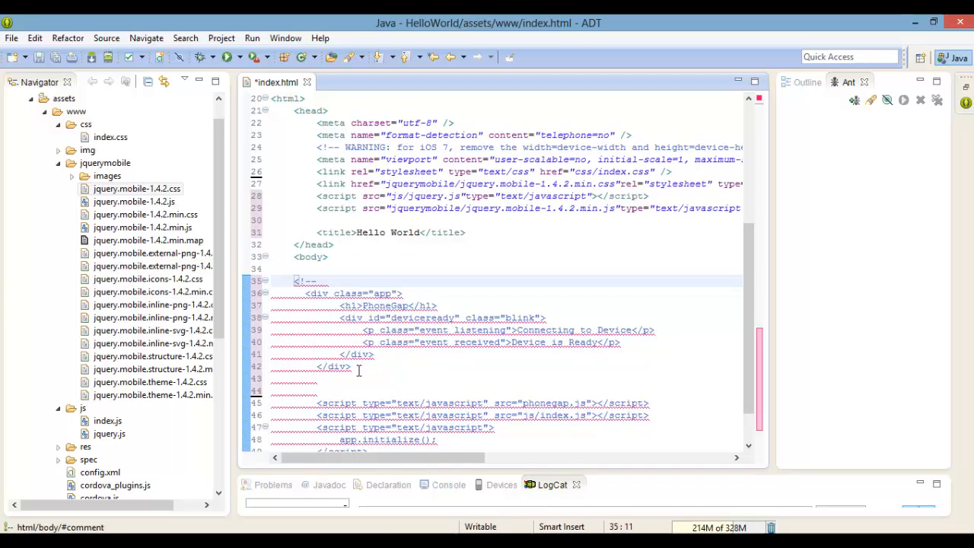
right_click(348, 370)
type("-->")
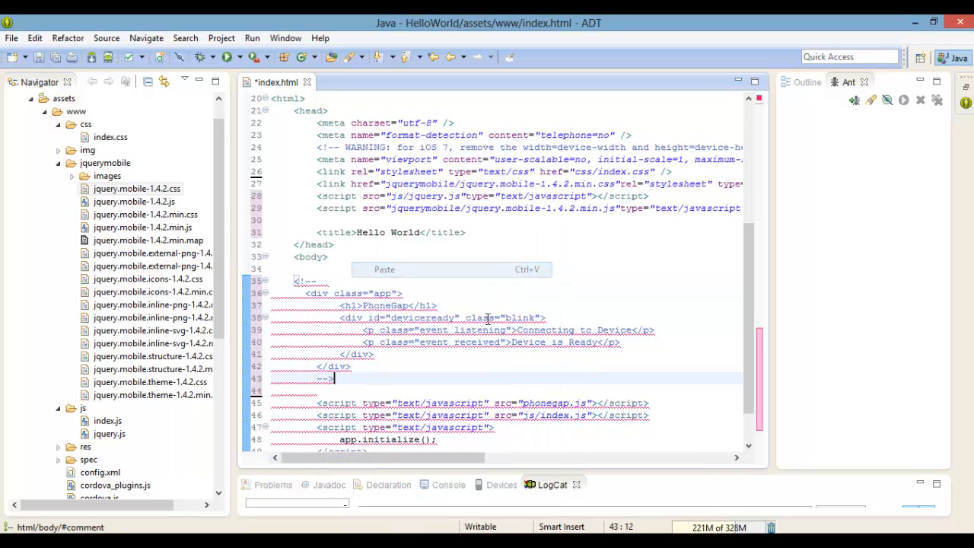
left_click(349, 378)
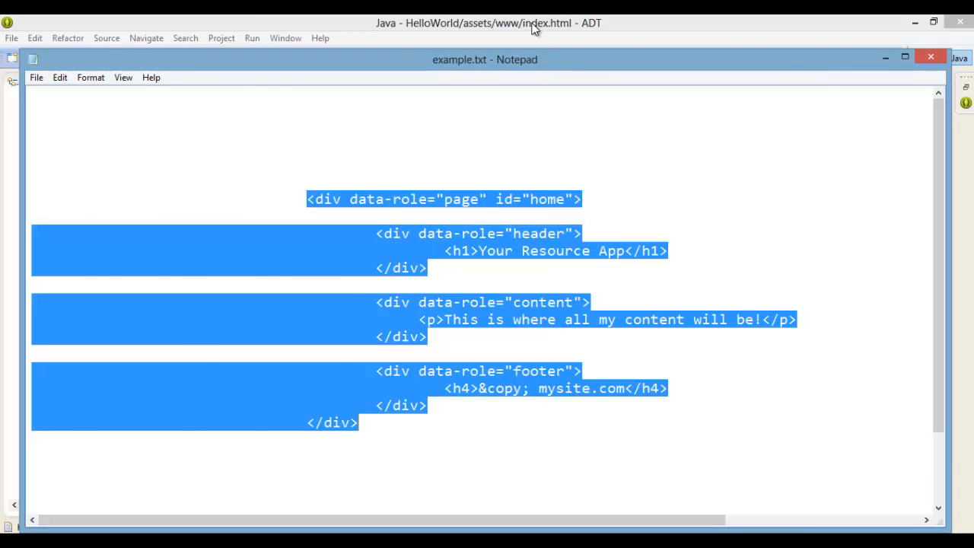
Copy the header, content and footer page markup from example.txt for index.html
left_click(930, 56)
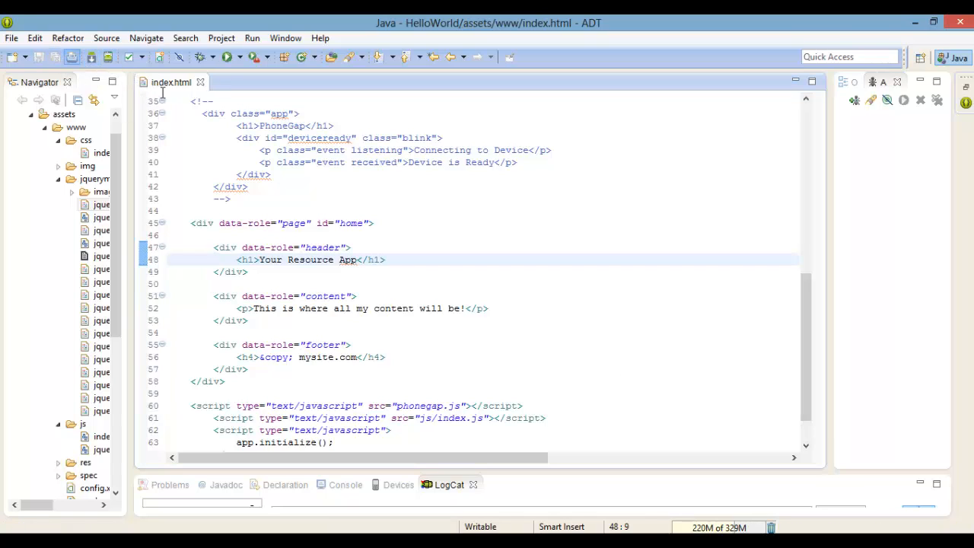
Run HelloWorld as an Android application on myPhone and dismiss the Application Error
right_click(53, 113)
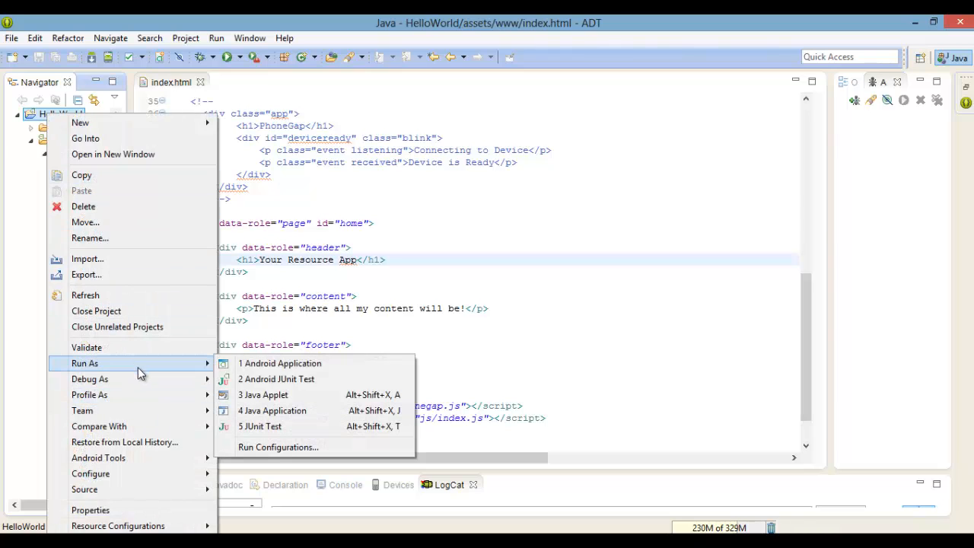
left_click(280, 362)
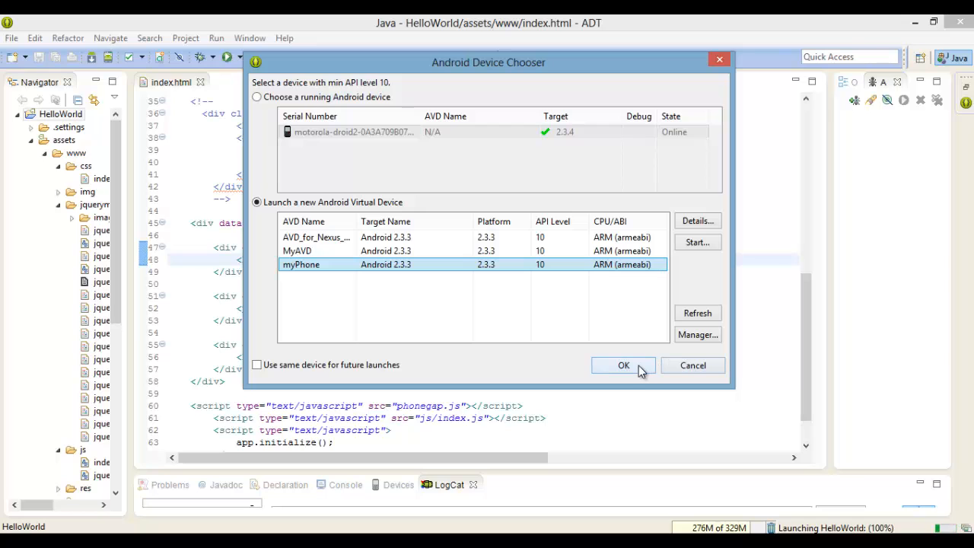
left_click(625, 366)
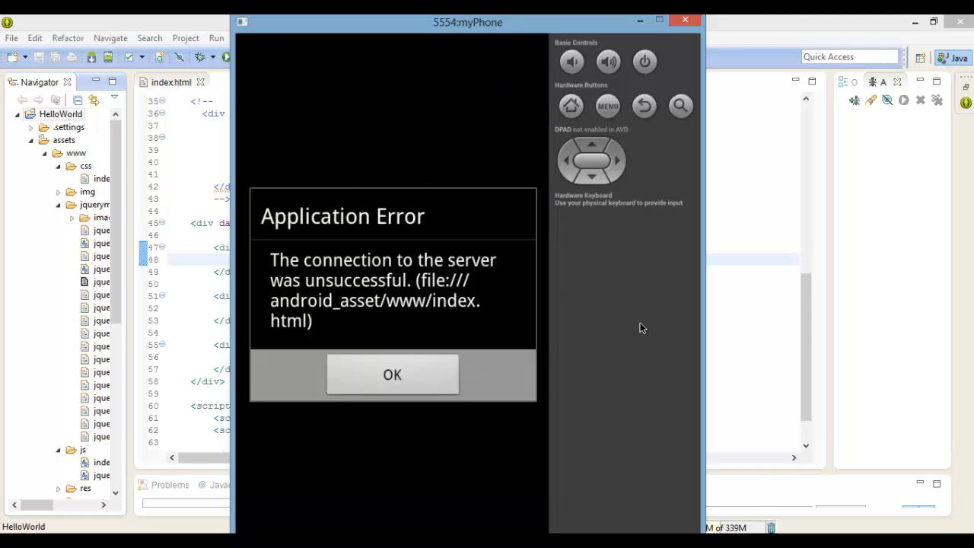
mouse_move(667, 382)
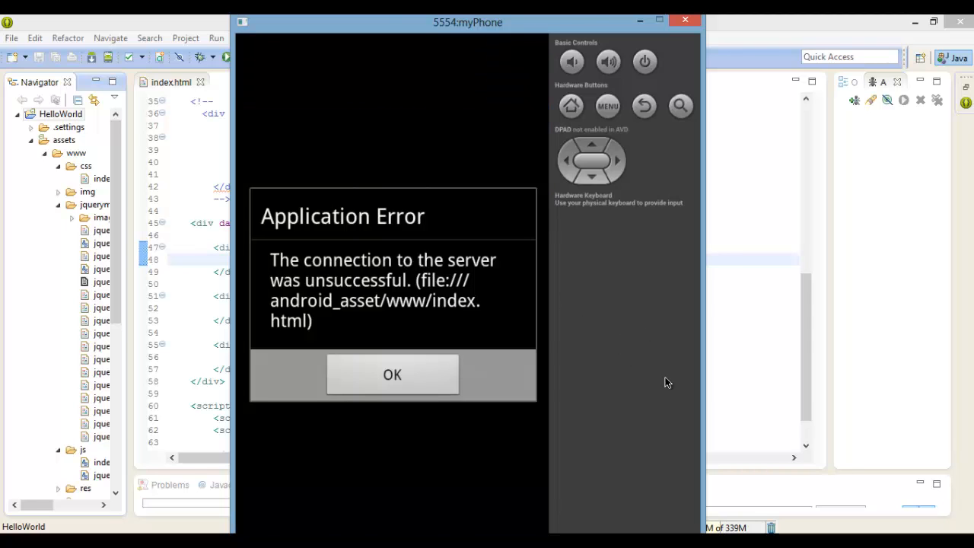
left_click(393, 374)
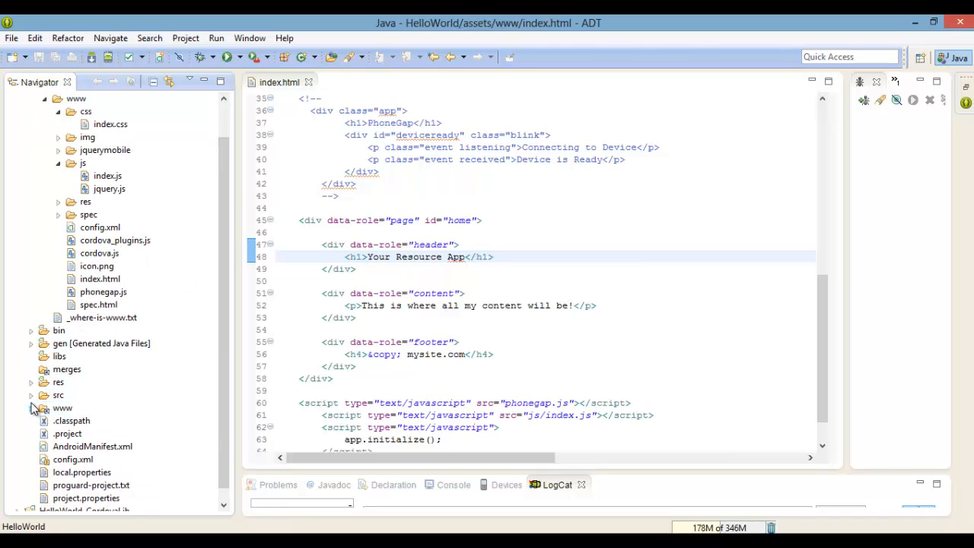
Paste setIntegerProperty("loadUrlTimeoutValue", 70000) into HelloWorld.java's onCreate
left_click(58, 395)
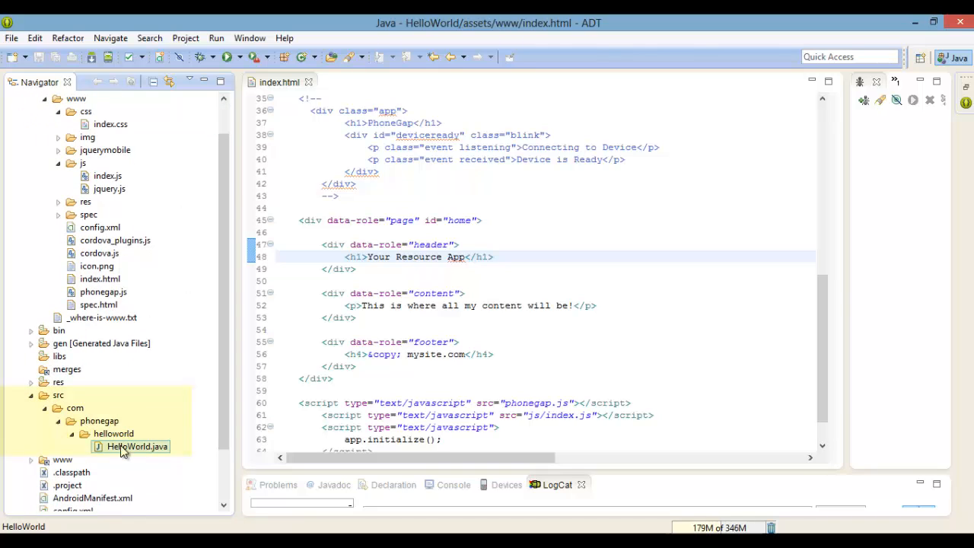
left_click(137, 447)
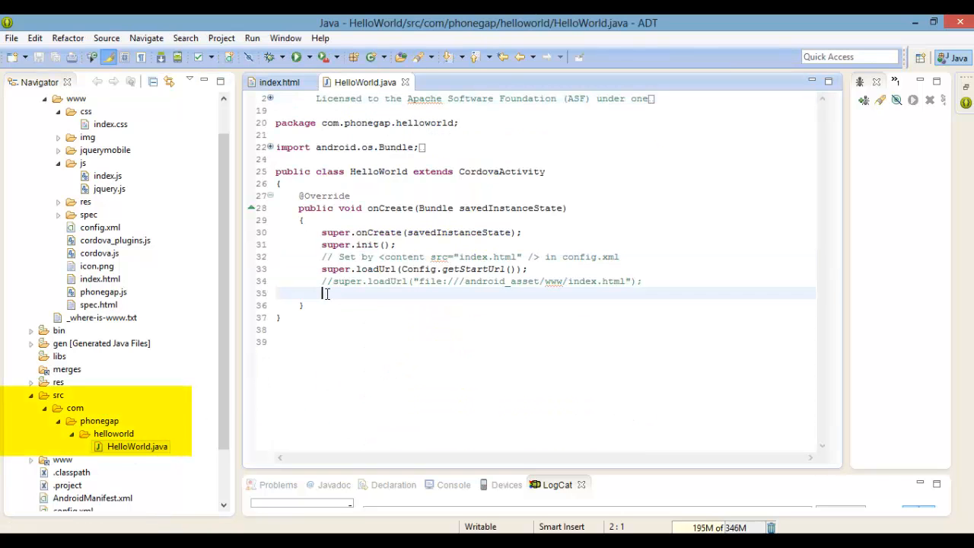
right_click(326, 292)
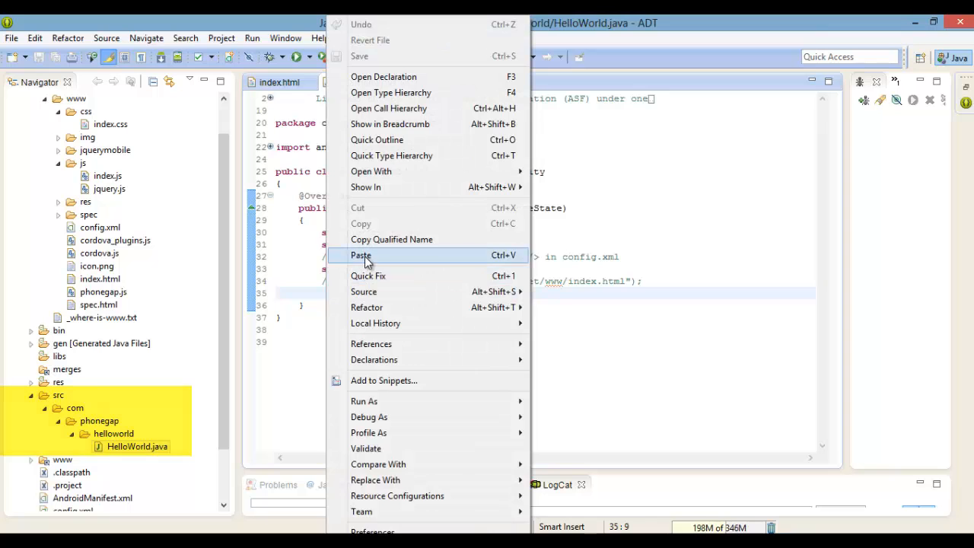
left_click(361, 256)
type("//")
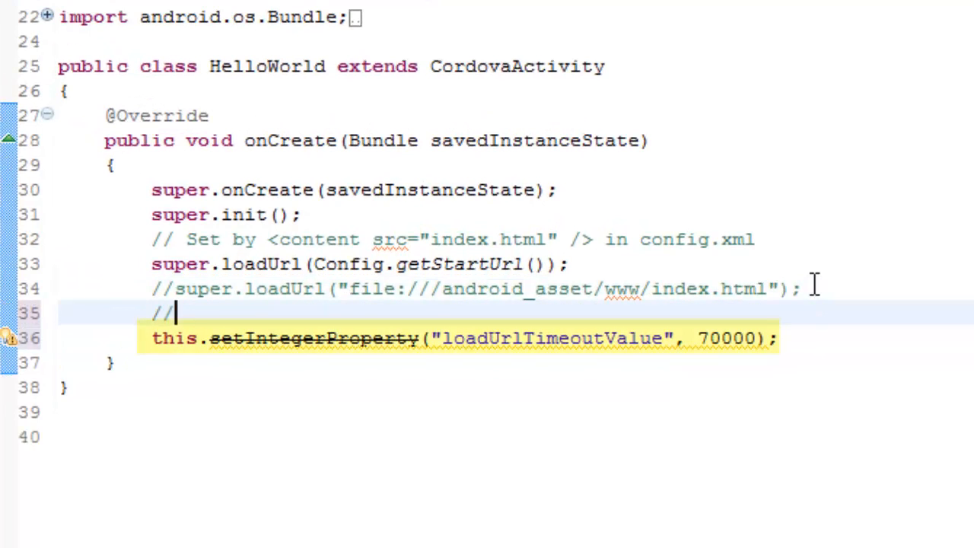
Comment the line as an emulator workaround and save HelloWorld.java
type("just a work around for the emulator")
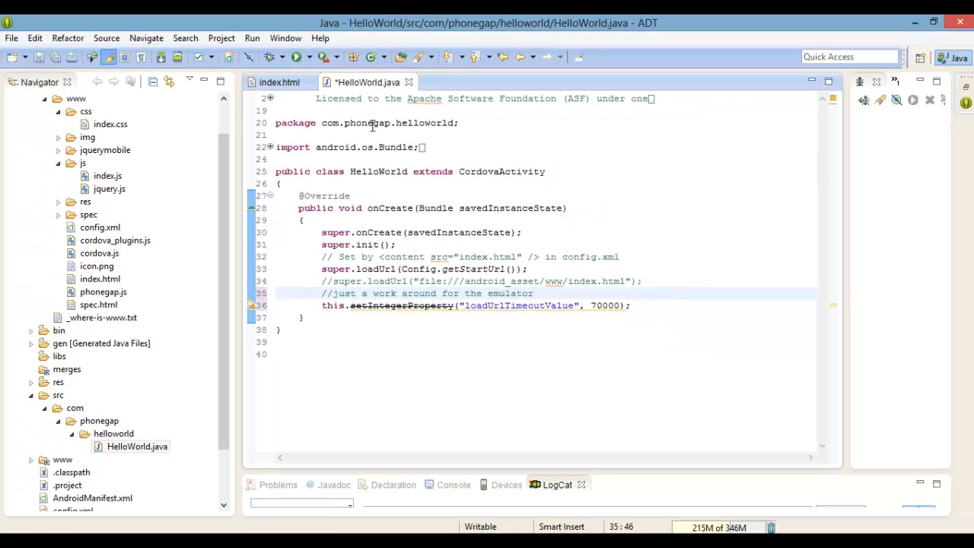
left_click(55, 57)
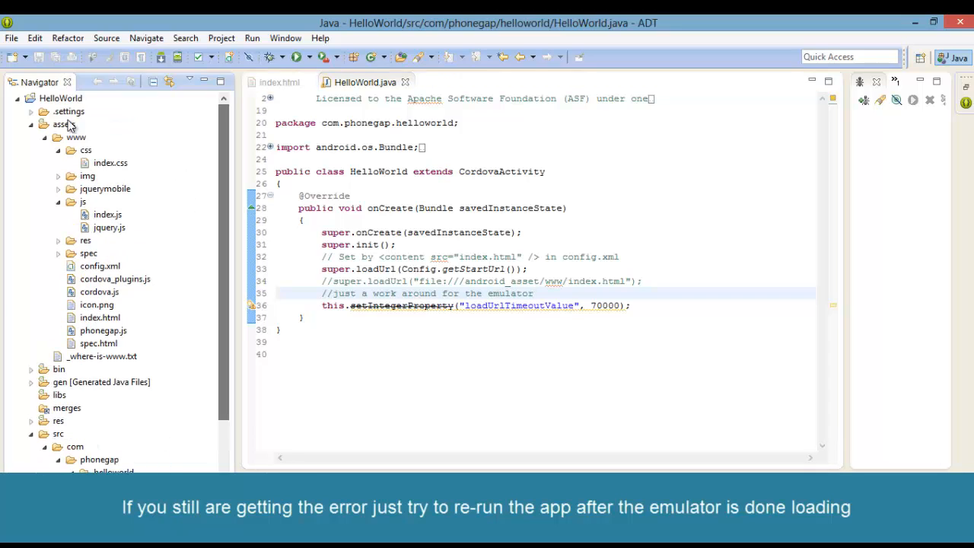
right_click(61, 98)
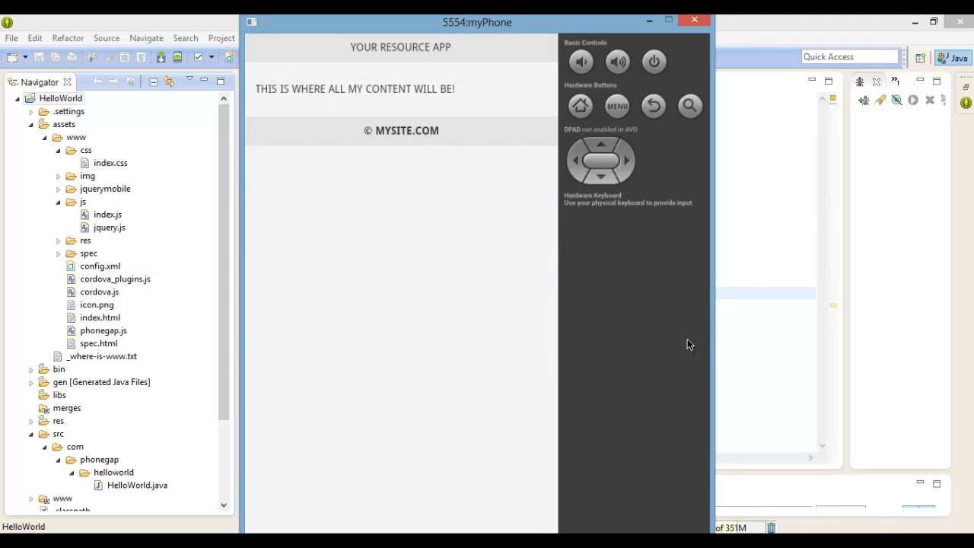
mouse_move(414, 238)
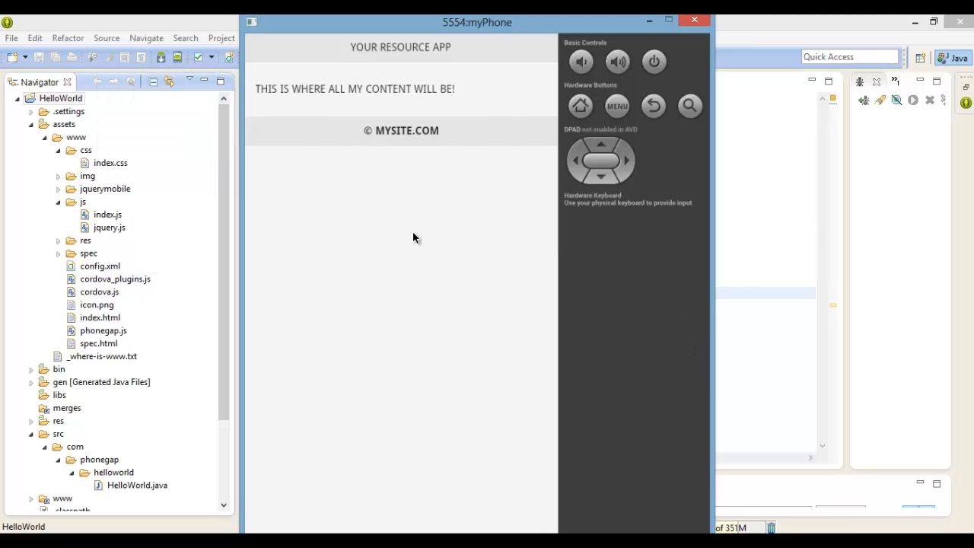
mouse_move(448, 223)
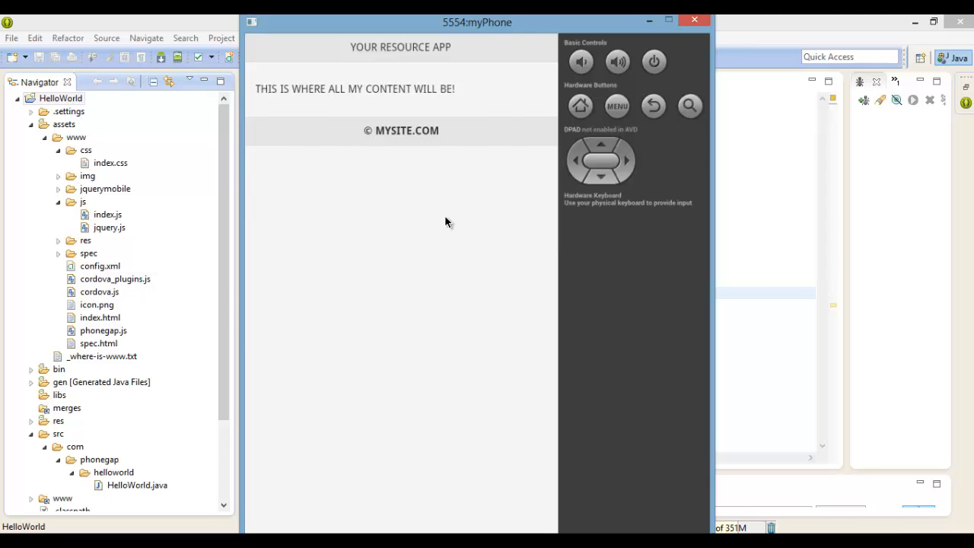
mouse_move(426, 137)
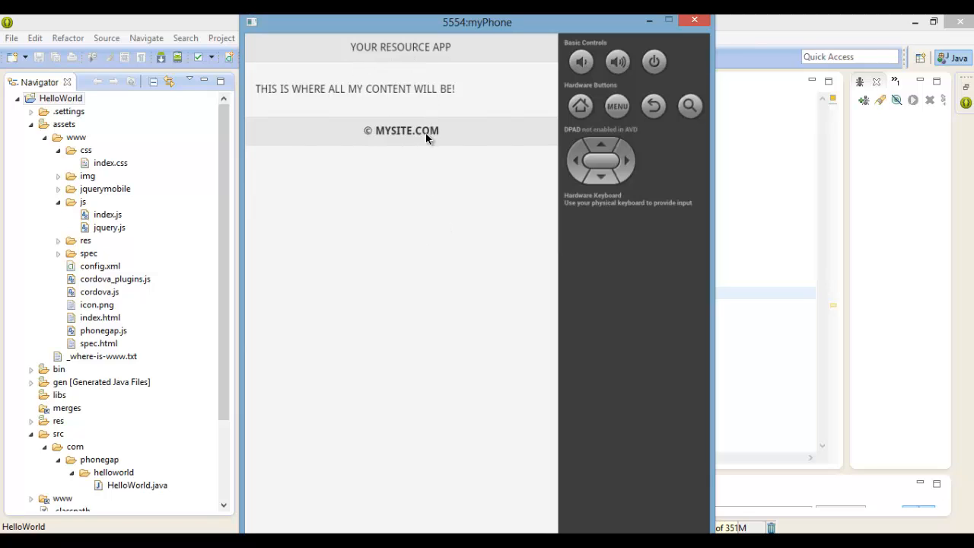
mouse_move(758, 518)
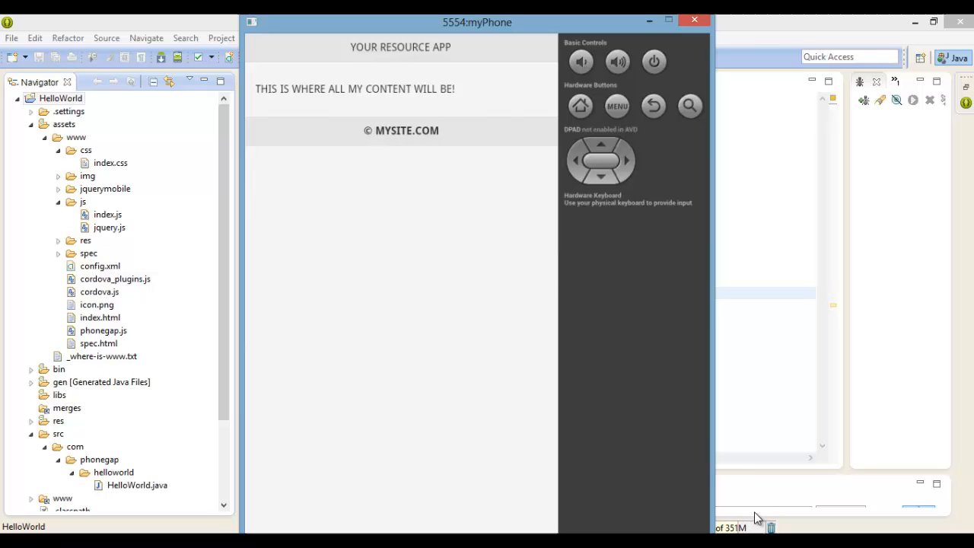